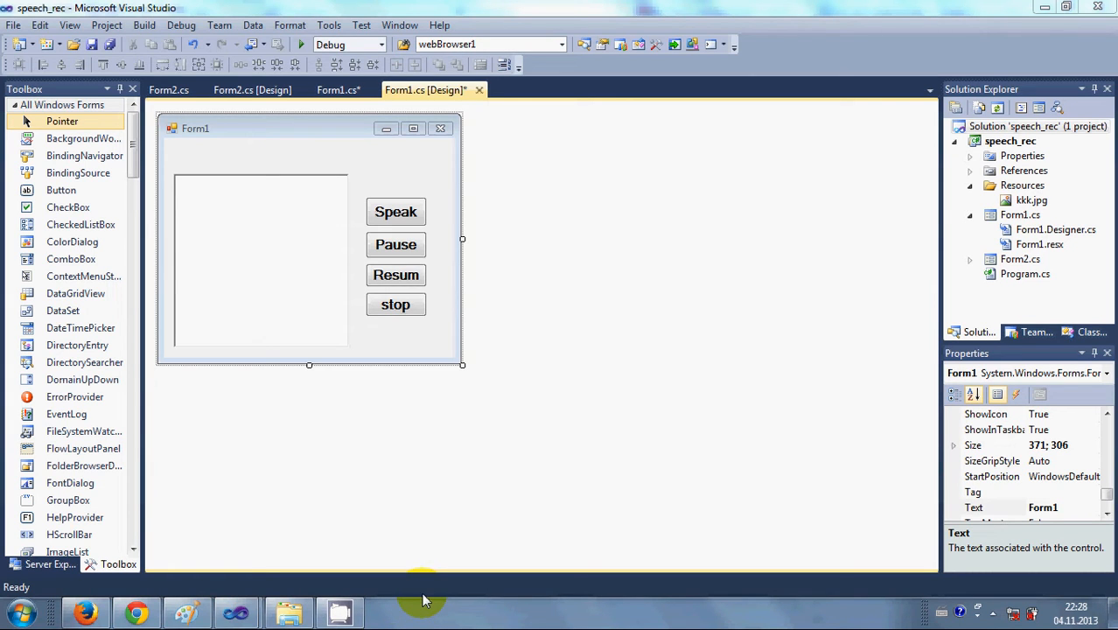
{"action": "mouse_move", "coordinate": [418, 468]}
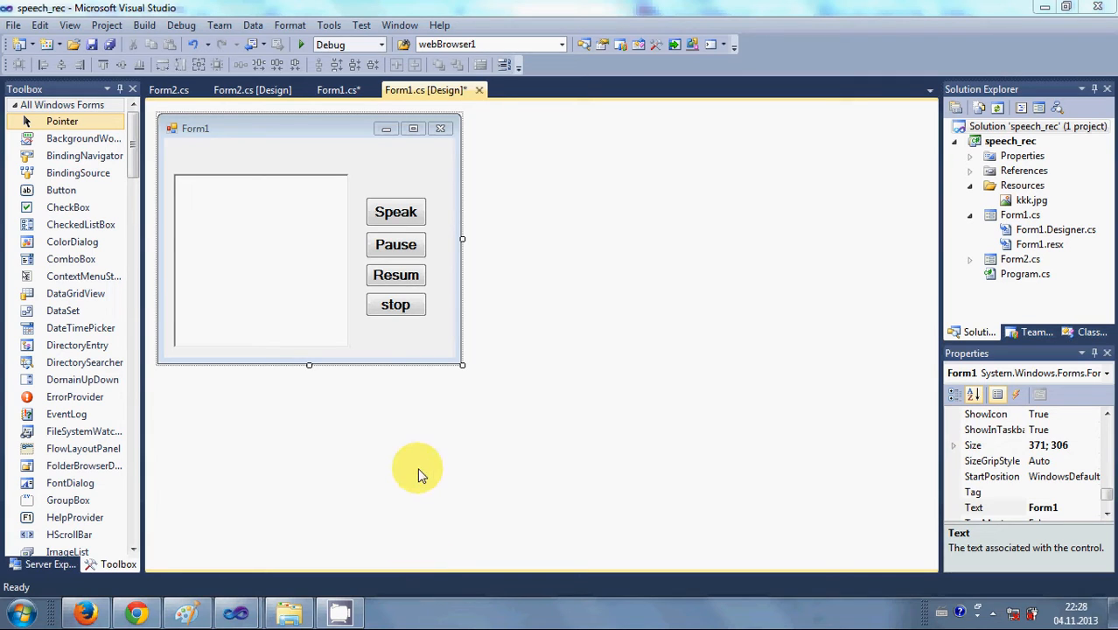
{"action": "mouse_move", "coordinate": [413, 428]}
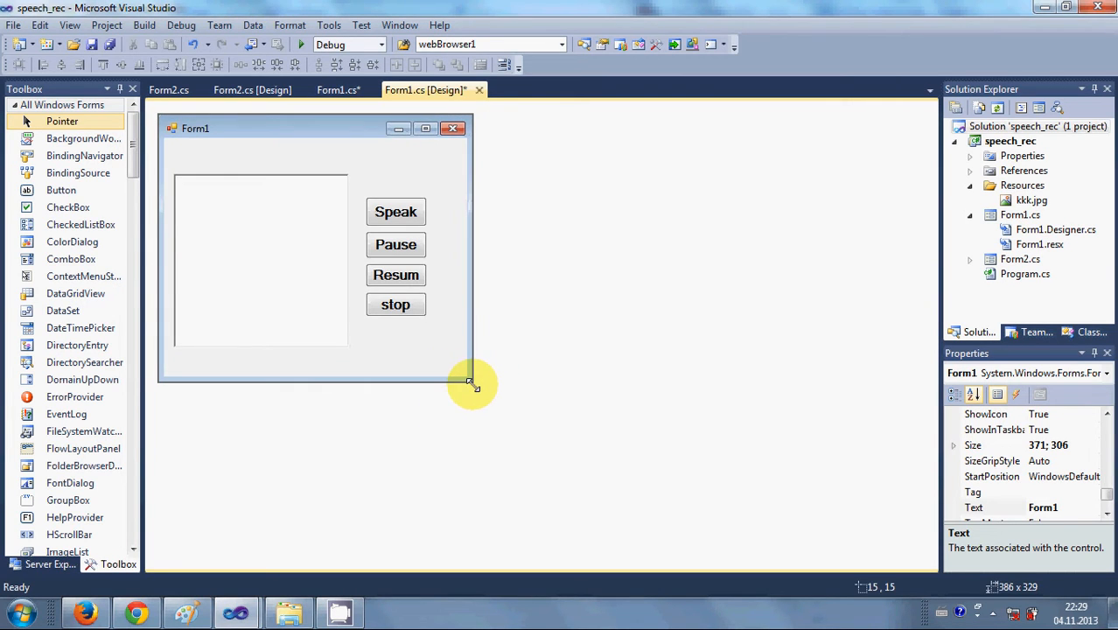
Enlarge Form1 in the designer from 371×306 to about 382×328.
{"action": "left_click_drag", "start_coordinate": [472, 381], "coordinate": [469, 381]}
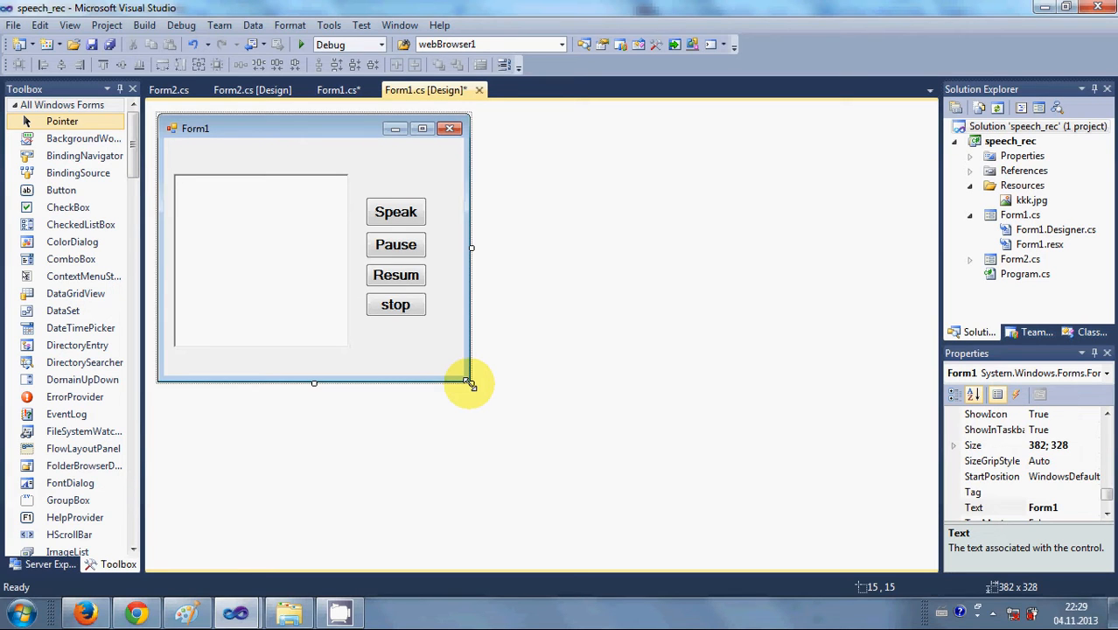
{"action": "mouse_move", "coordinate": [511, 190]}
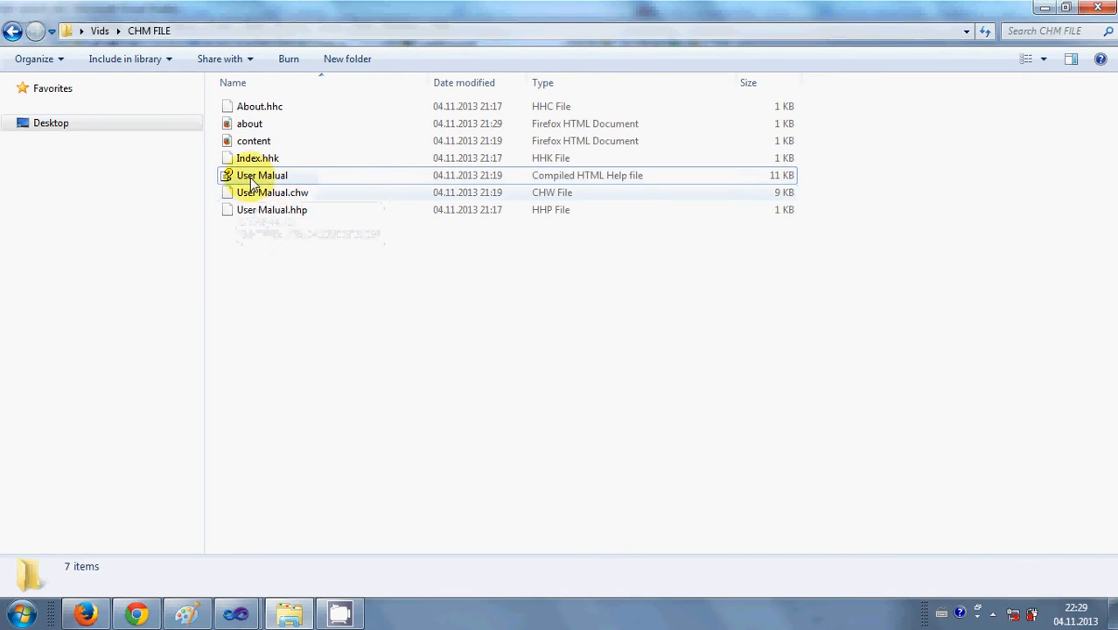
View User Malual.chm in the Help viewer with its Contents listing About and content topics.
{"action": "double_click", "coordinate": [262, 175]}
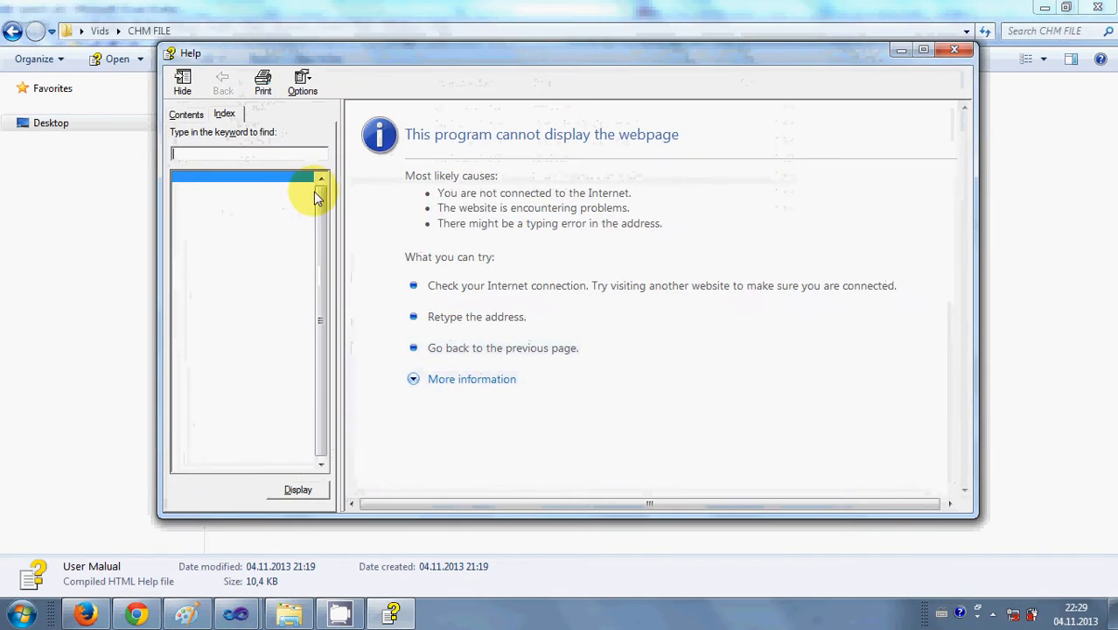
{"action": "left_click", "coordinate": [186, 113]}
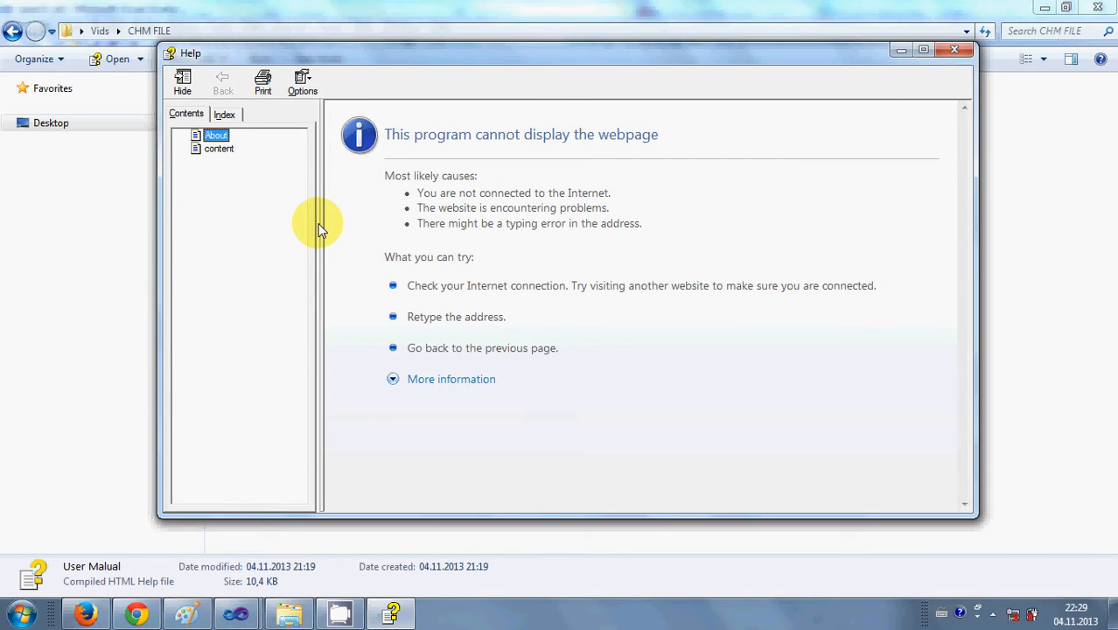
{"action": "mouse_move", "coordinate": [382, 184]}
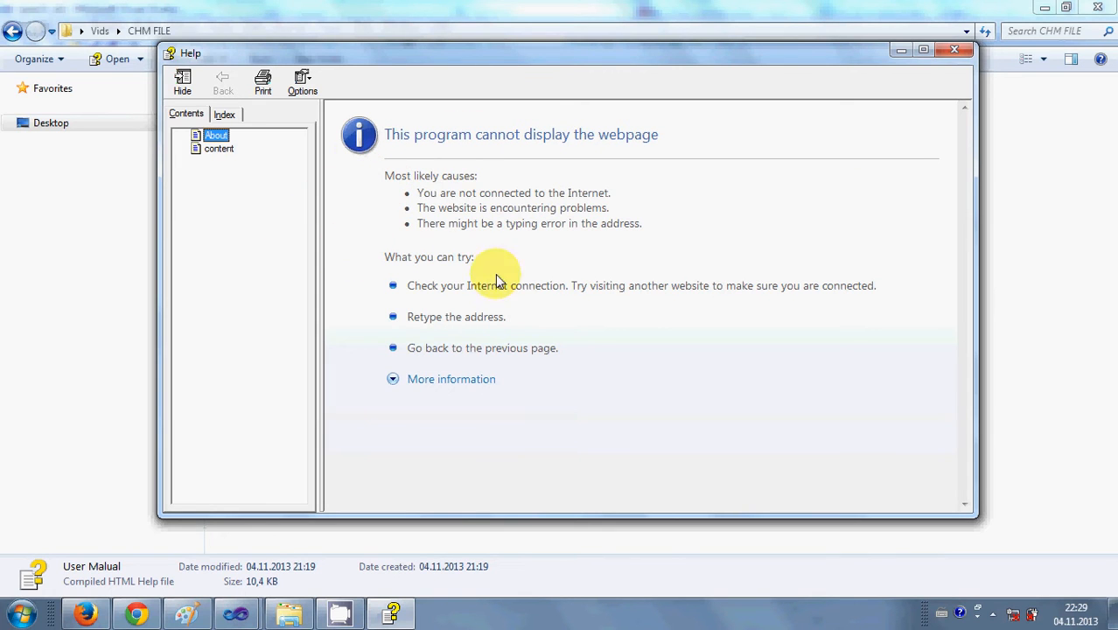
{"action": "mouse_move", "coordinate": [301, 182]}
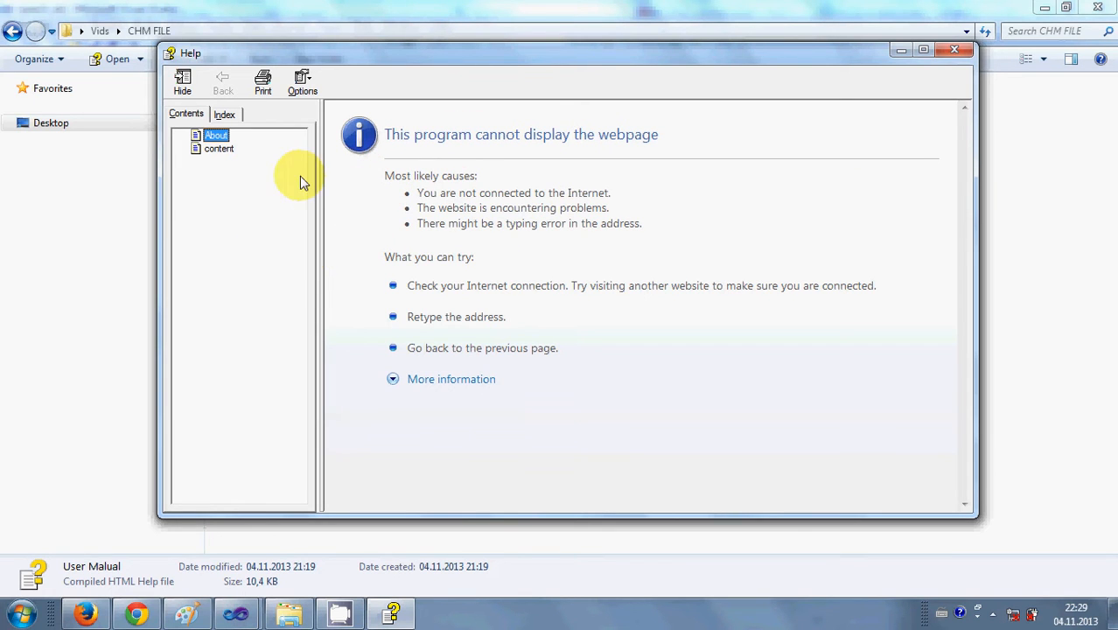
{"action": "mouse_move", "coordinate": [319, 189]}
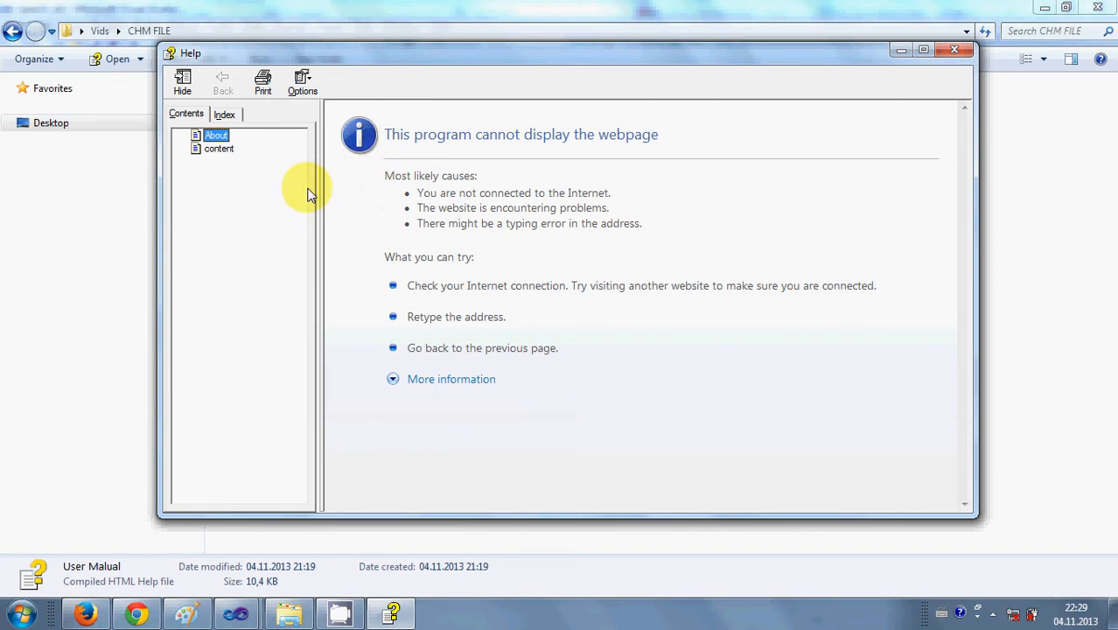
{"action": "mouse_move", "coordinate": [296, 208]}
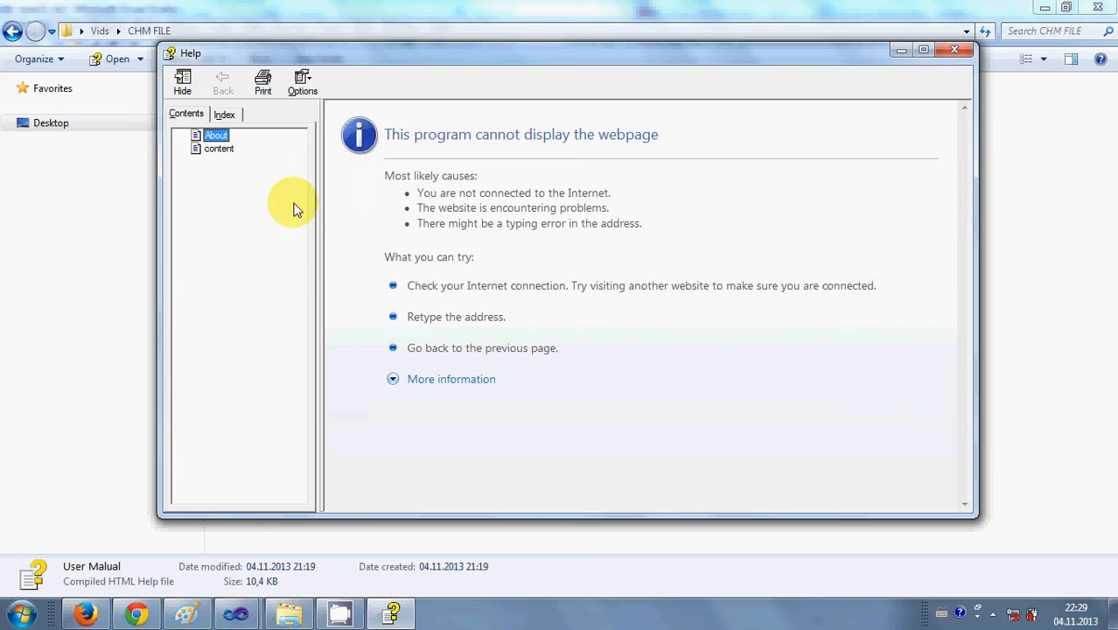
{"action": "mouse_move", "coordinate": [381, 388]}
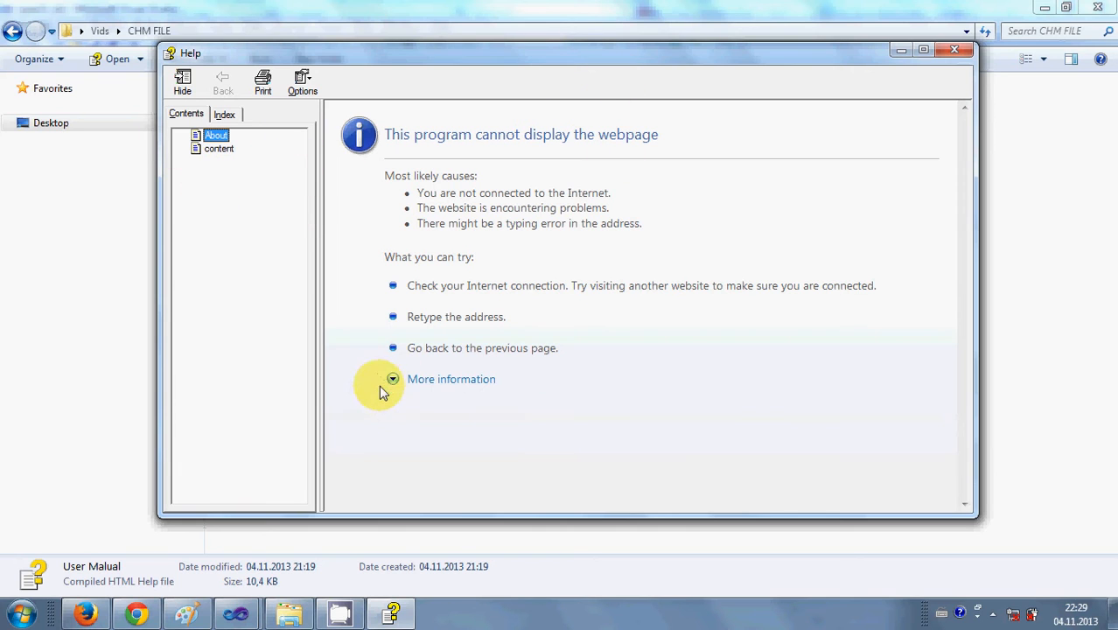
{"action": "mouse_move", "coordinate": [469, 353]}
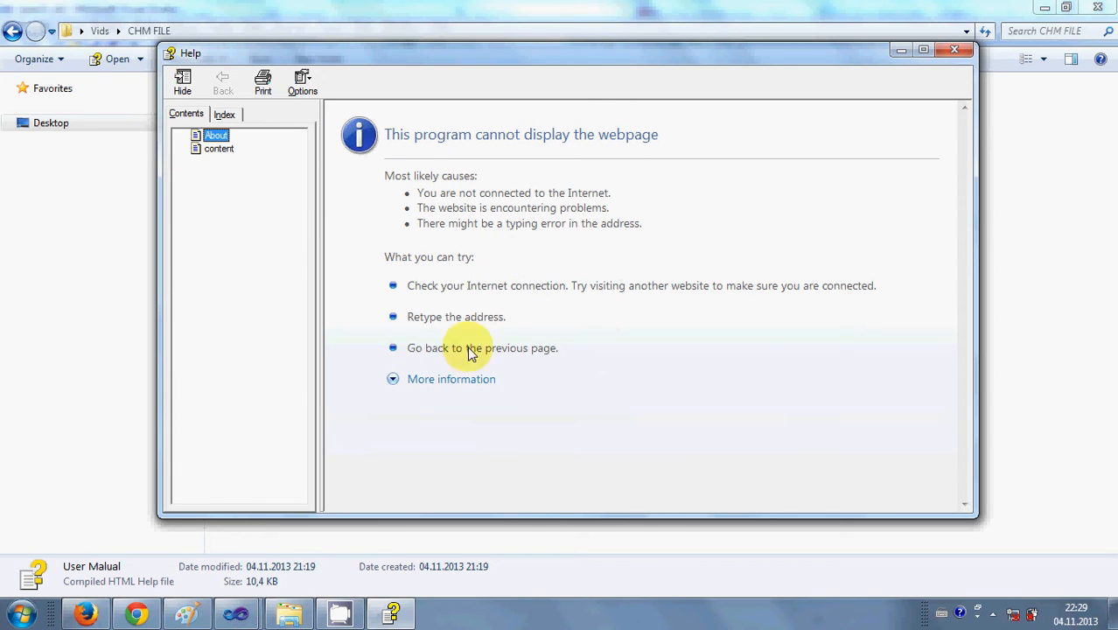
{"action": "mouse_move", "coordinate": [455, 504]}
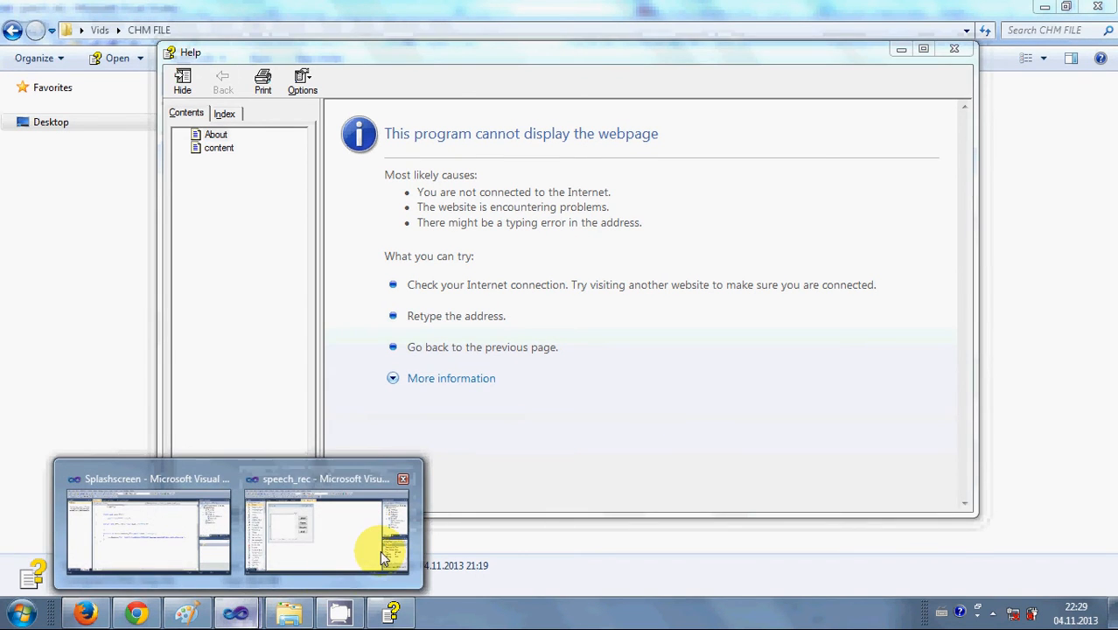
Return to the speech_rec project and place a MenuStrip from the Toolbox onto Form1.
{"action": "left_click", "coordinate": [325, 534]}
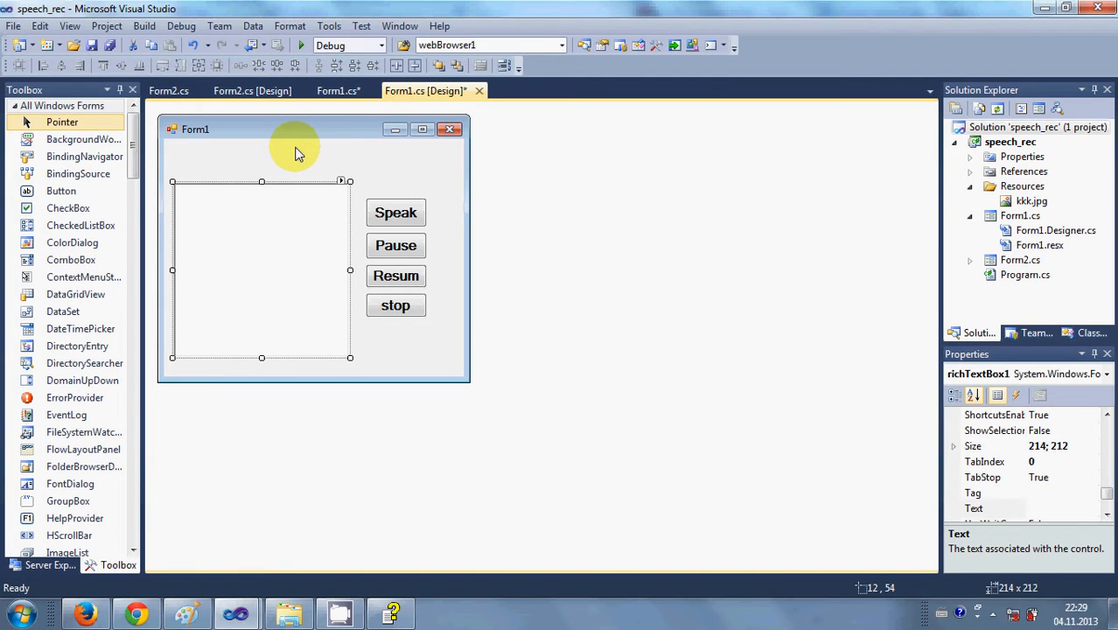
{"action": "mouse_move", "coordinate": [144, 136]}
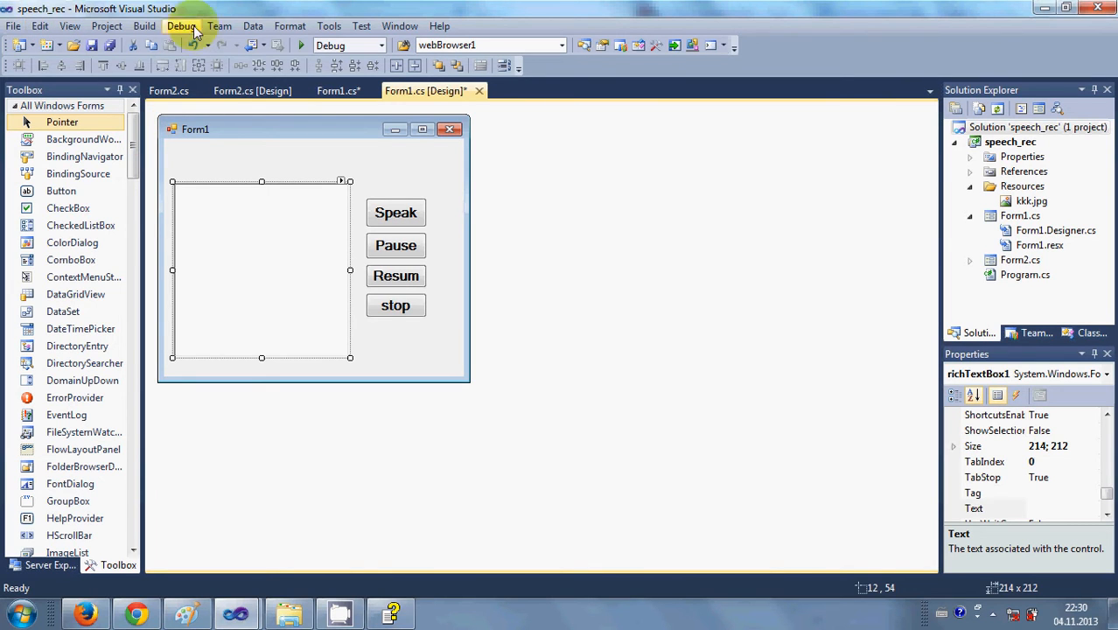
{"action": "mouse_move", "coordinate": [439, 26]}
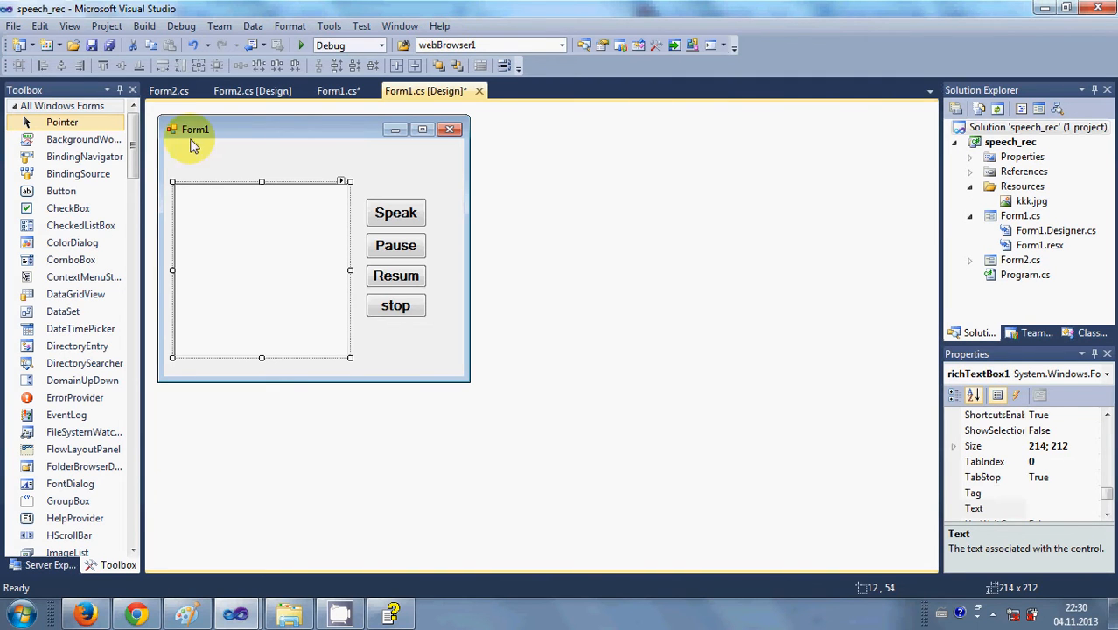
{"action": "scroll", "scroll_direction": "down", "scroll_amount": 3}
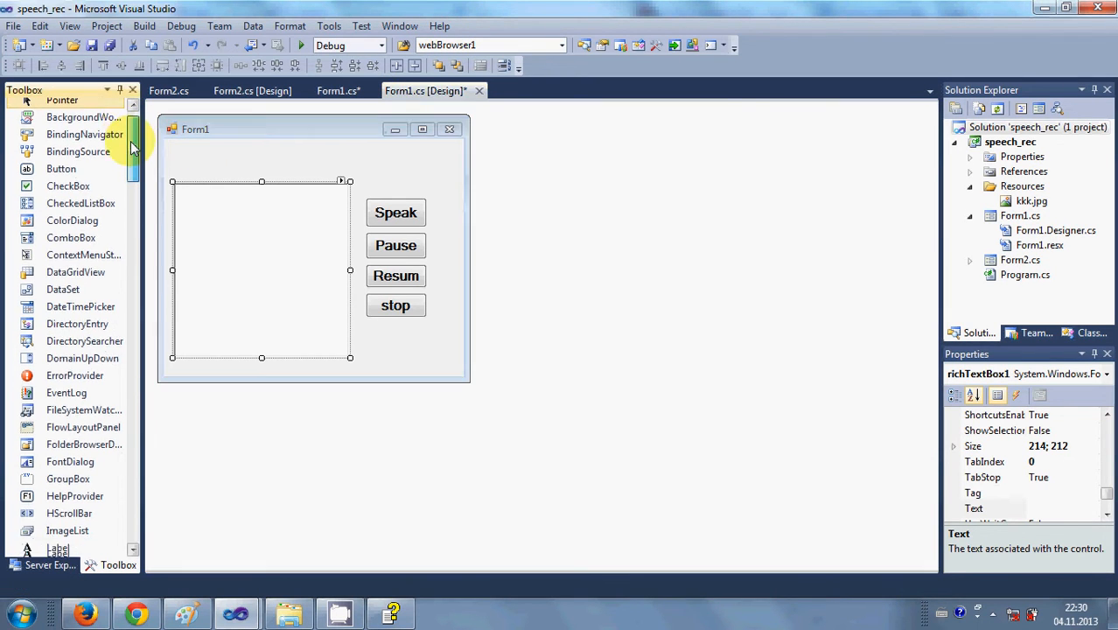
{"action": "scroll", "scroll_direction": "down", "scroll_amount": 3}
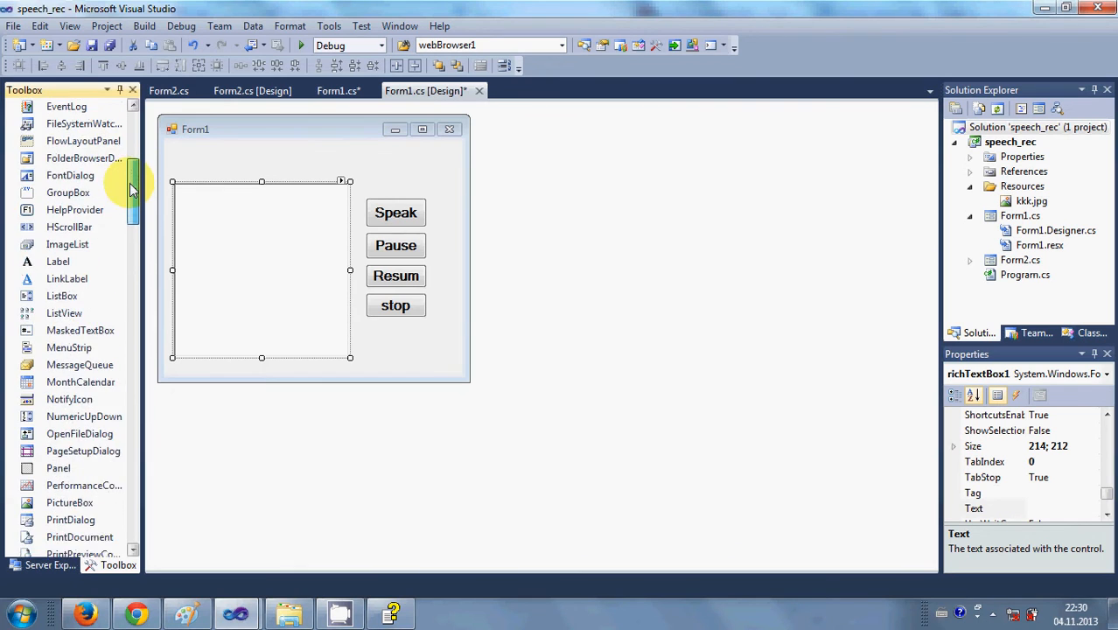
{"action": "scroll", "scroll_direction": "down", "scroll_amount": 3}
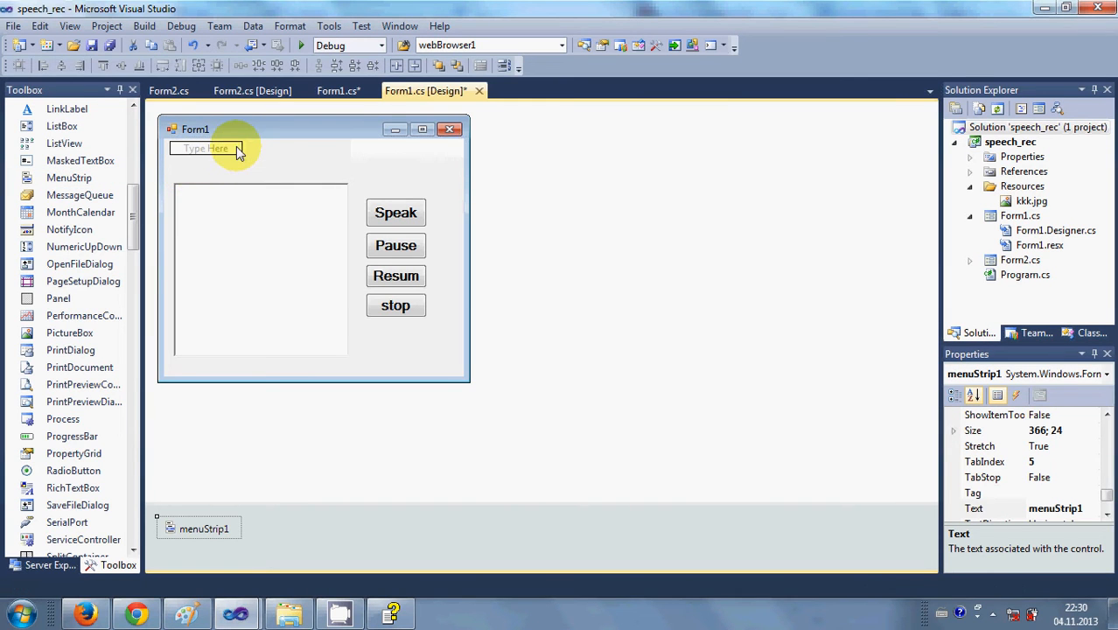
Create the first menu item with an empty click handler and name it Help.
{"action": "left_click", "coordinate": [236, 147]}
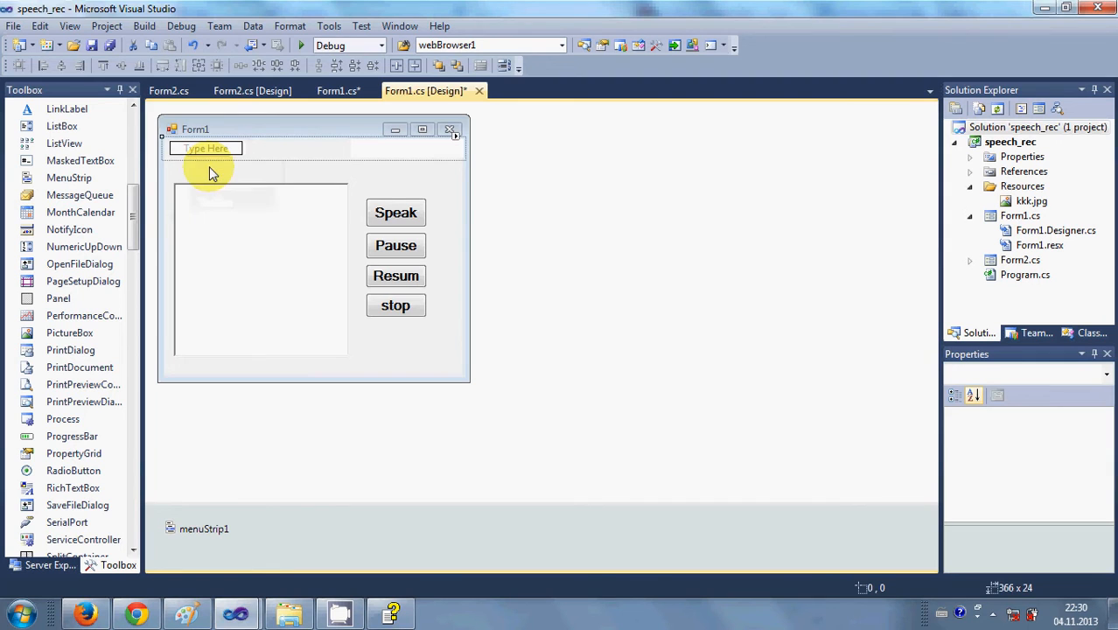
{"action": "left_click", "coordinate": [207, 147]}
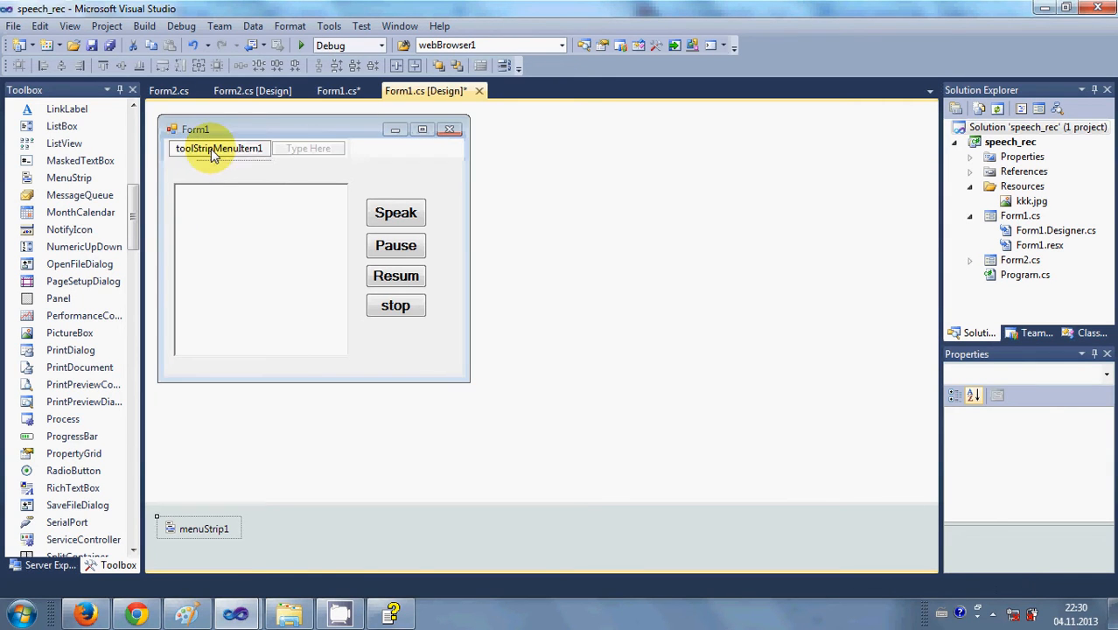
{"action": "double_click", "coordinate": [218, 147]}
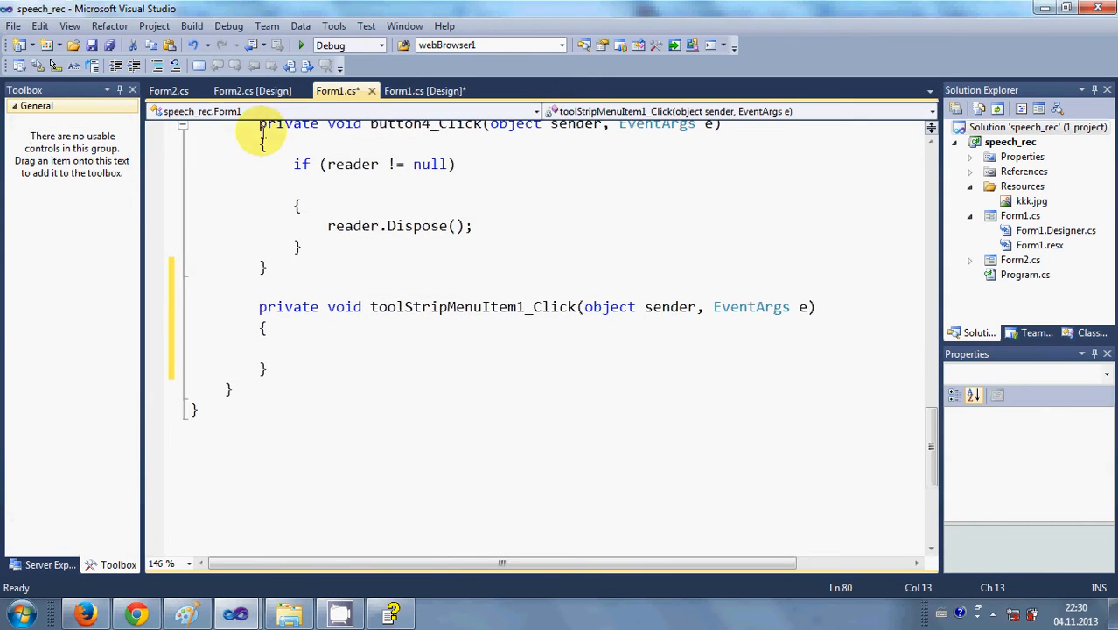
{"action": "left_click", "coordinate": [423, 91]}
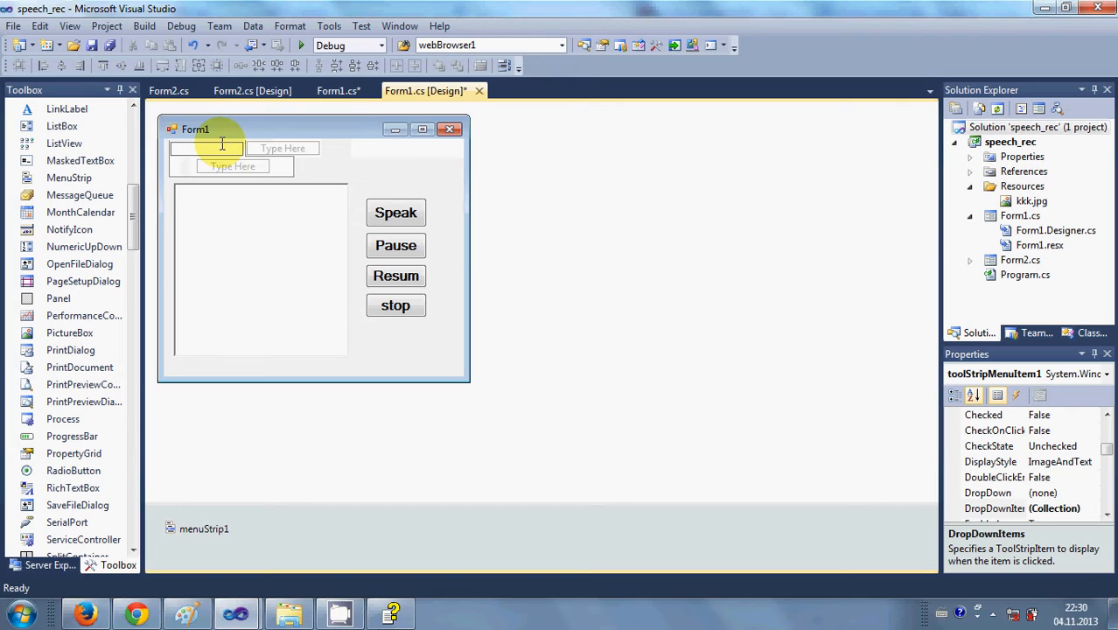
{"action": "type", "text": "Help"}
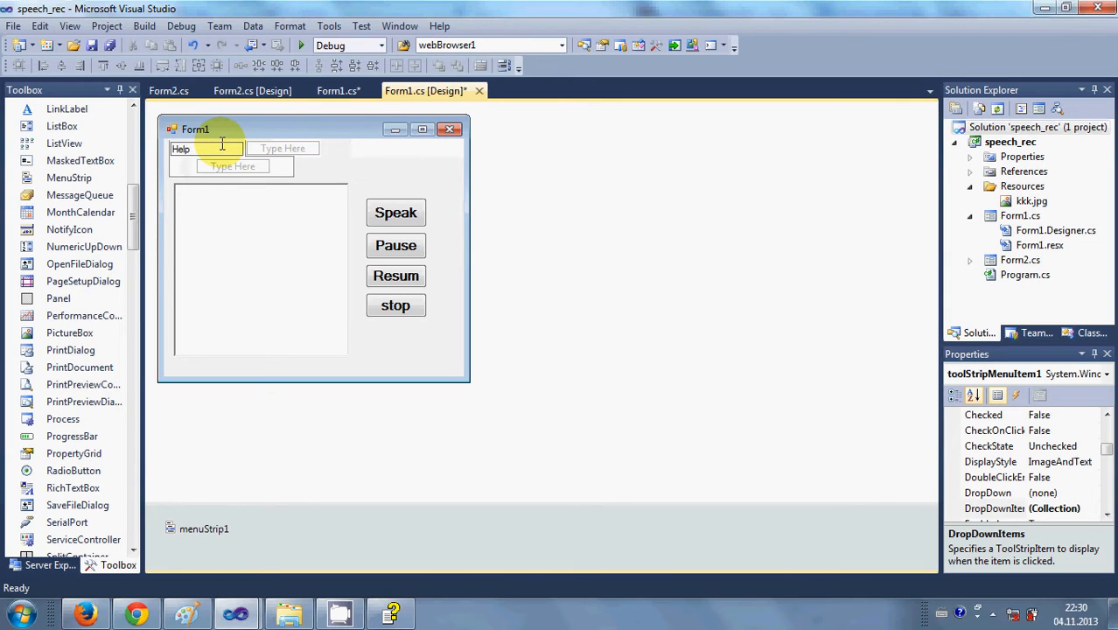
Begin a User manual sub-item beneath the Help menu.
{"action": "left_click", "coordinate": [185, 147]}
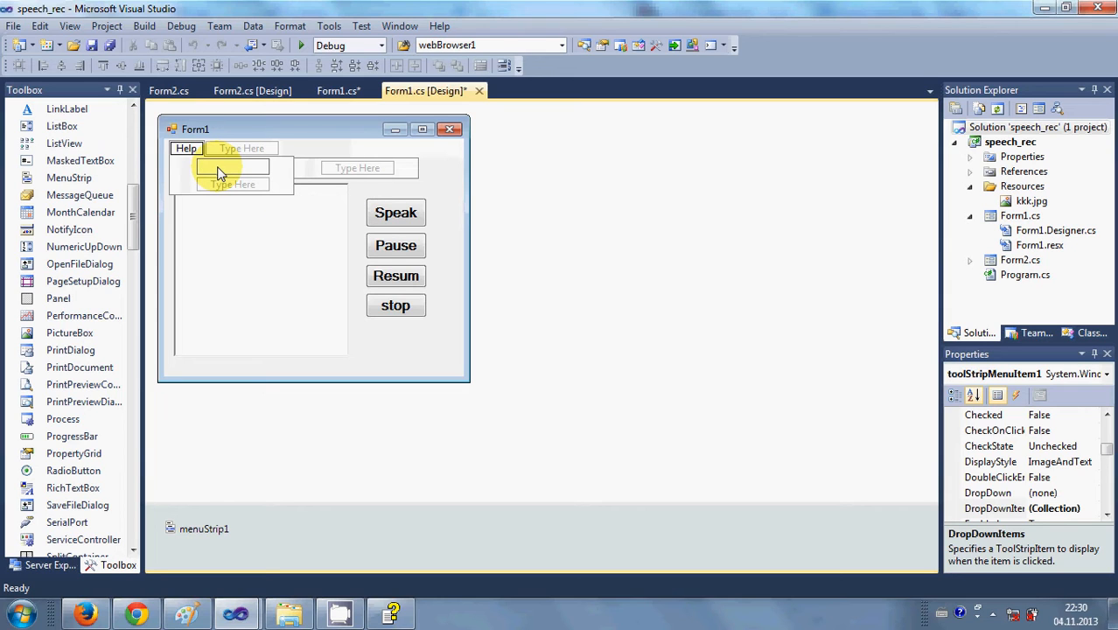
{"action": "type", "text": "U"}
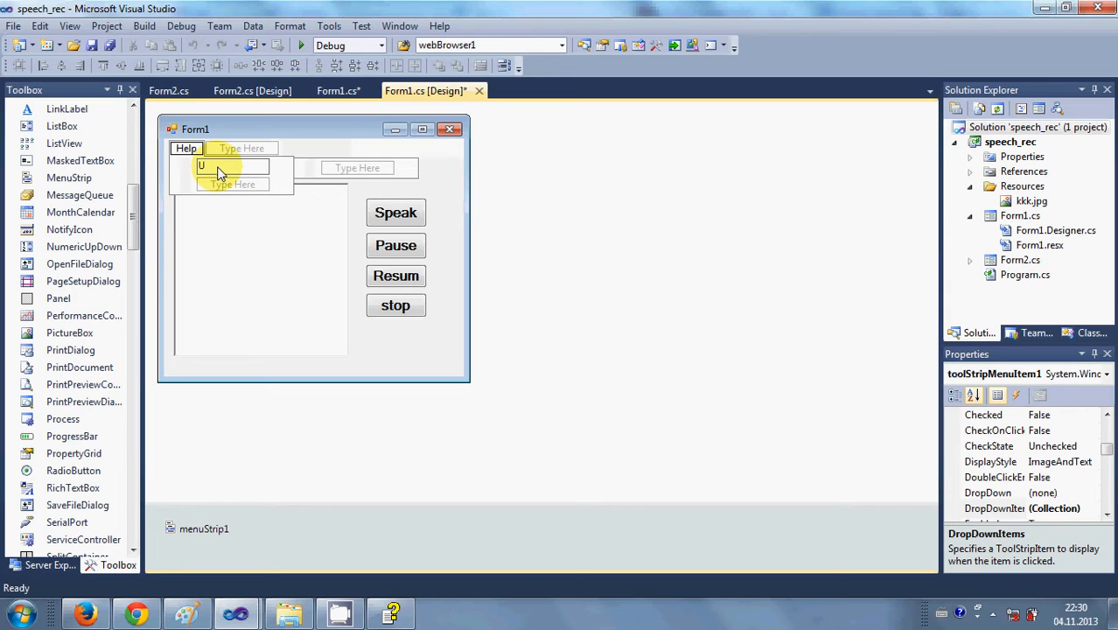
{"action": "type", "text": "ser manual"}
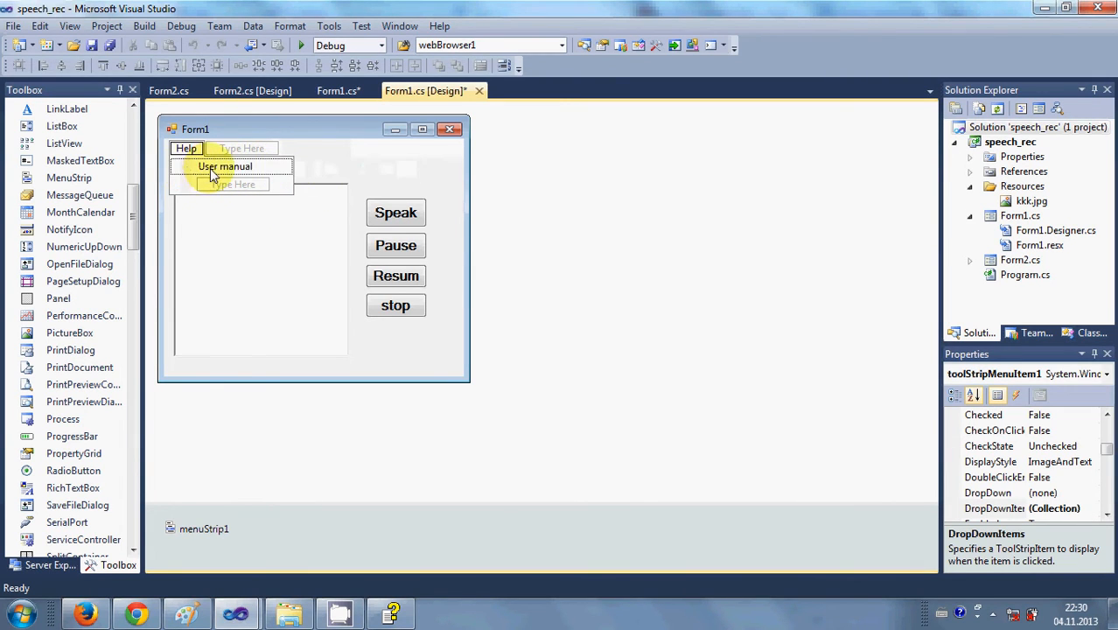
Generate the empty userManualToolStripMenuItem_Click handler for the User manual item.
{"action": "left_click", "coordinate": [223, 166]}
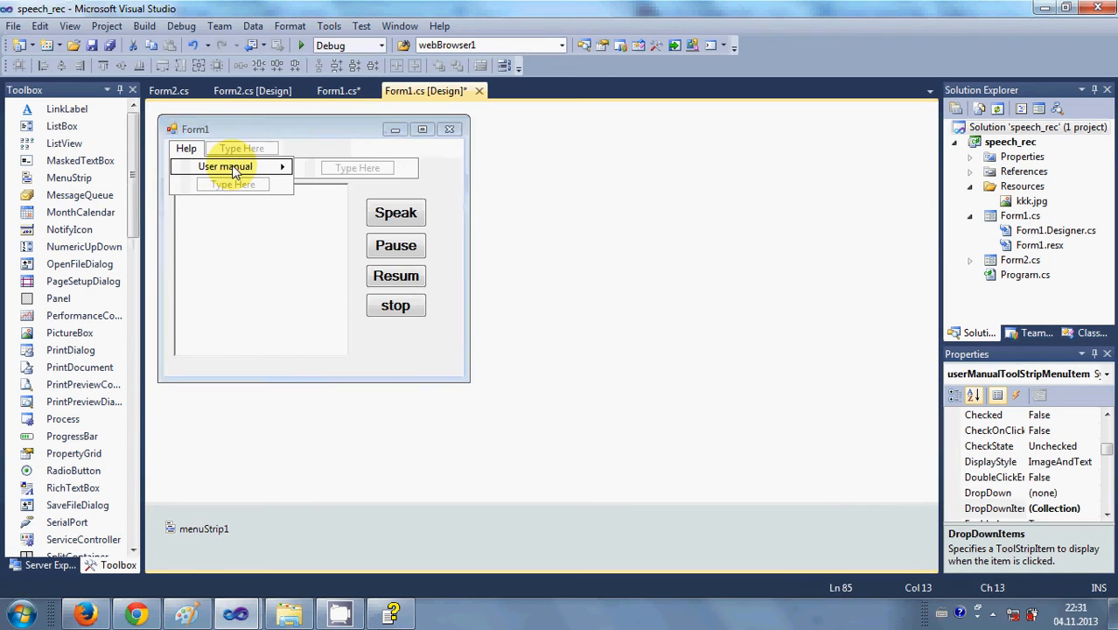
{"action": "double_click", "coordinate": [224, 167]}
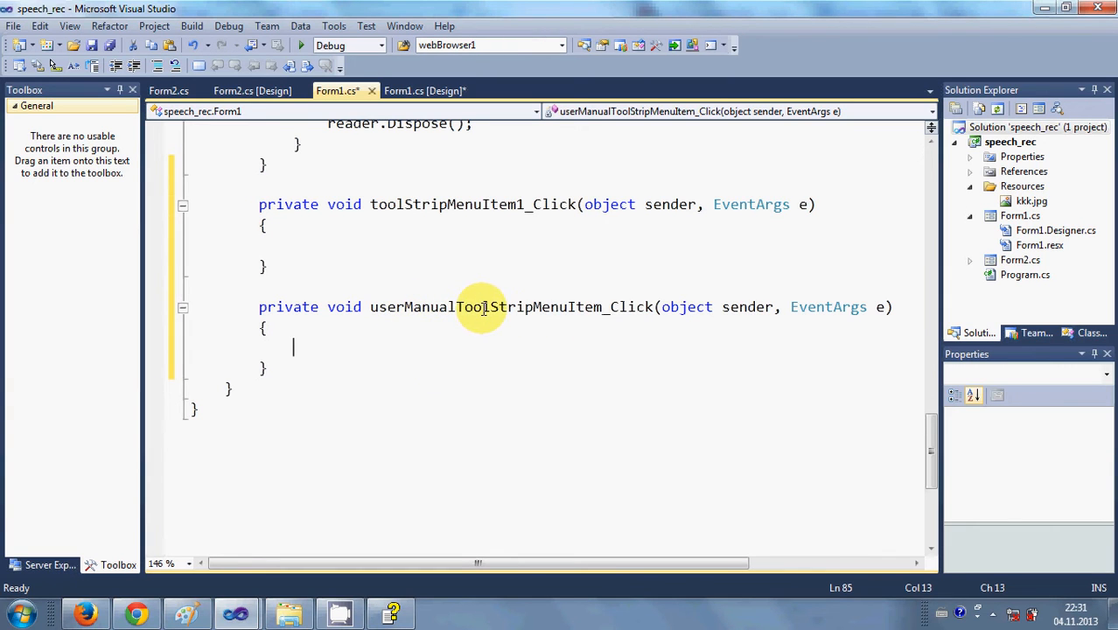
{"action": "mouse_move", "coordinate": [630, 308]}
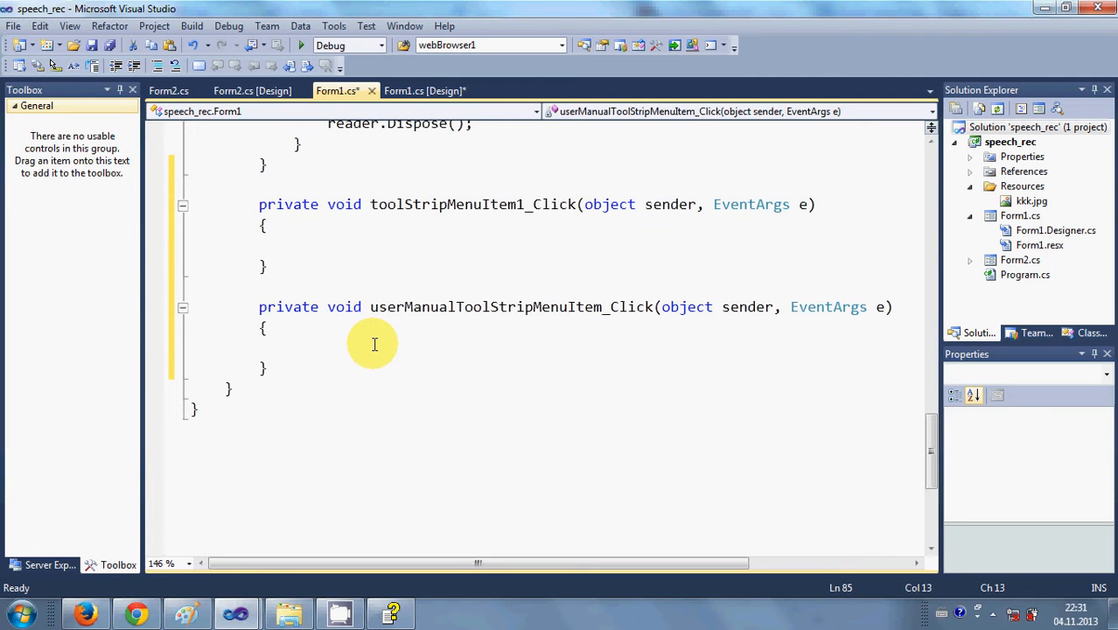
Write Help.ShowHelp(this, ""); in the User manual handler.
{"action": "type", "text": "He"}
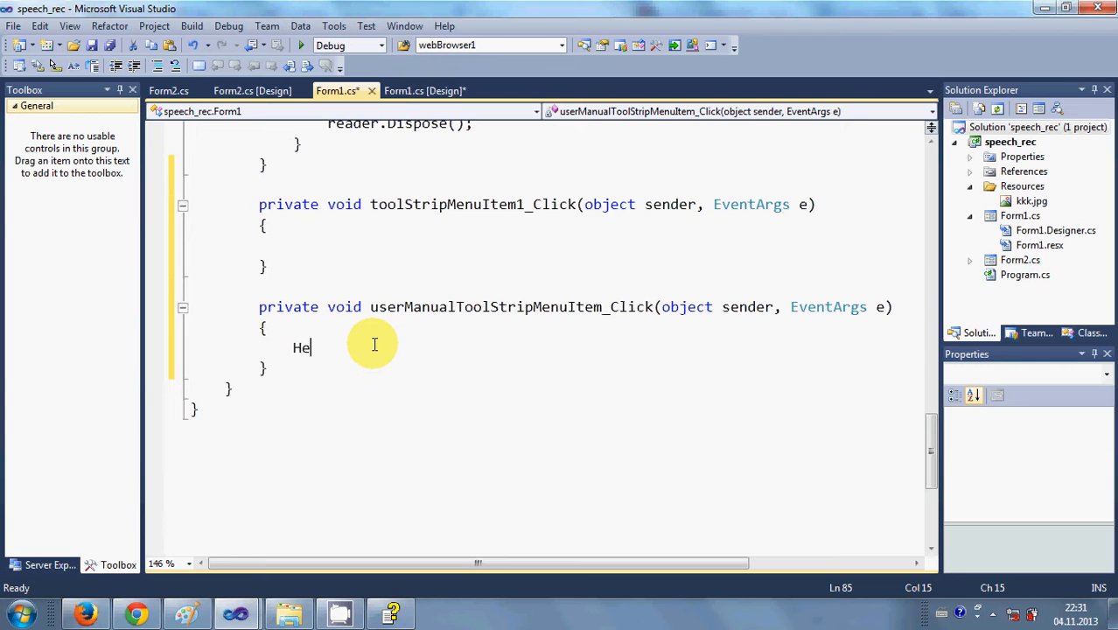
{"action": "type", "text": "lp."}
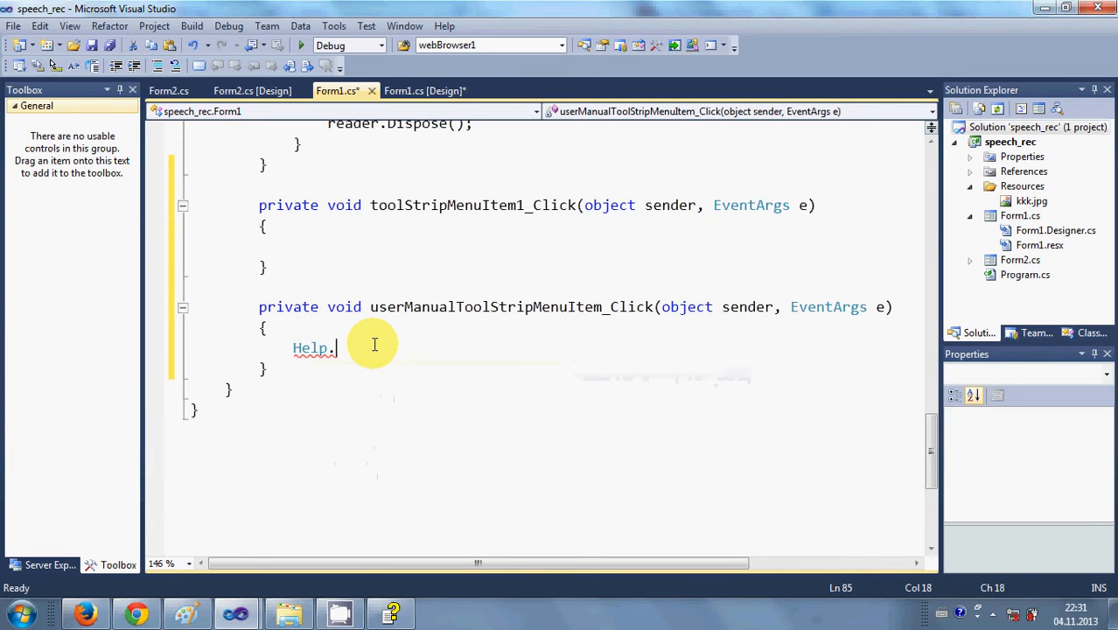
{"action": "type", "text": "sho"}
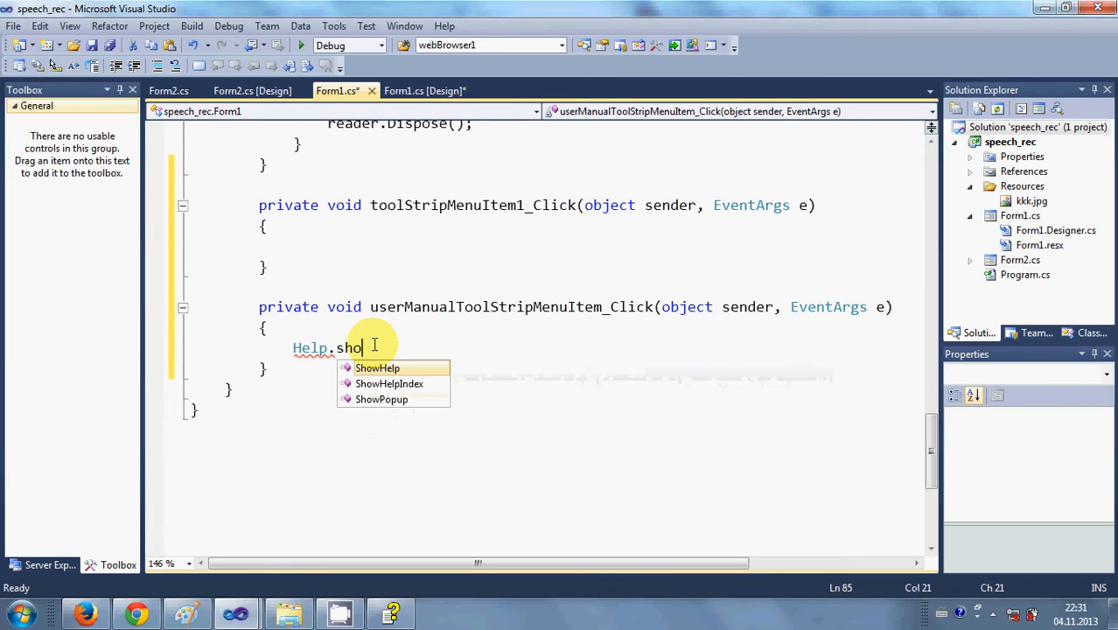
{"action": "type", "text": "wHelp"}
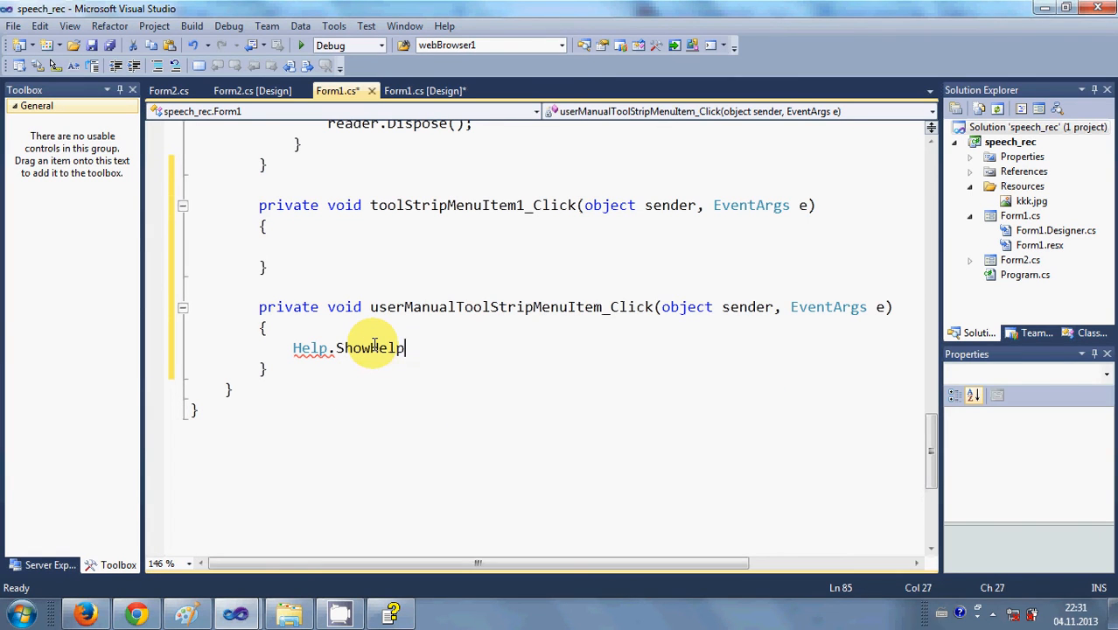
{"action": "type", "text": "();"}
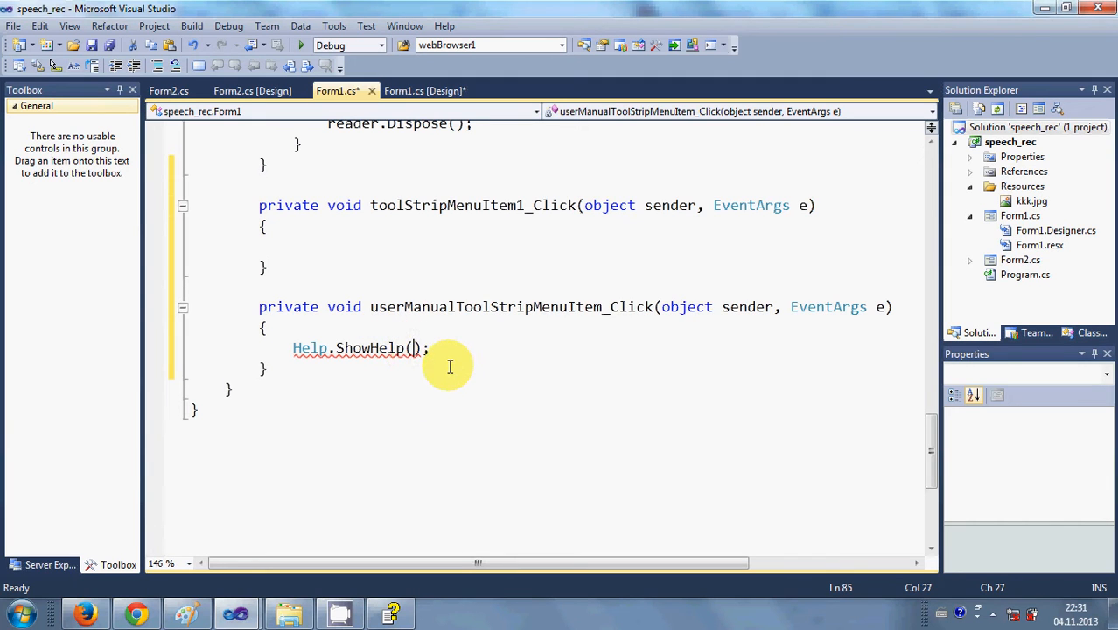
{"action": "type", "text": "this"}
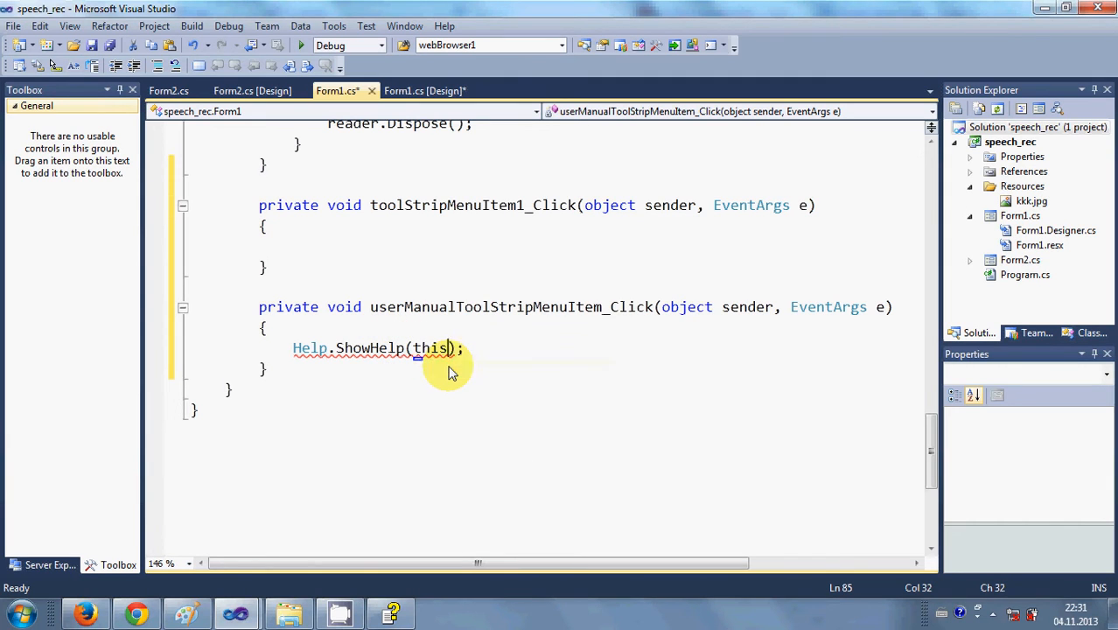
{"action": "type", "text": ","}
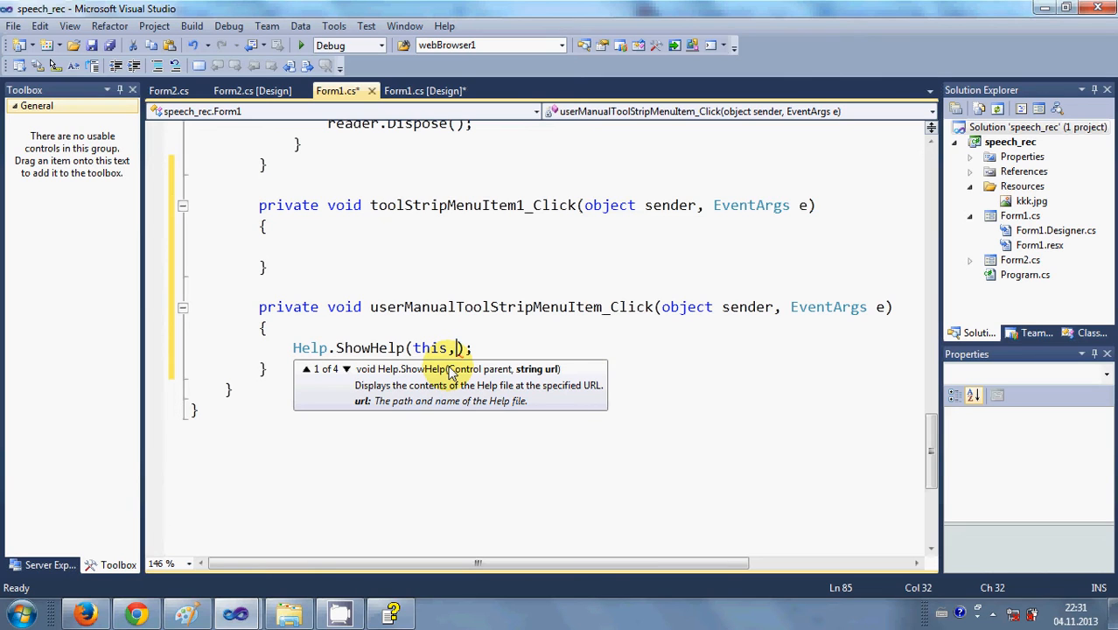
{"action": "type", "text": "\"\""}
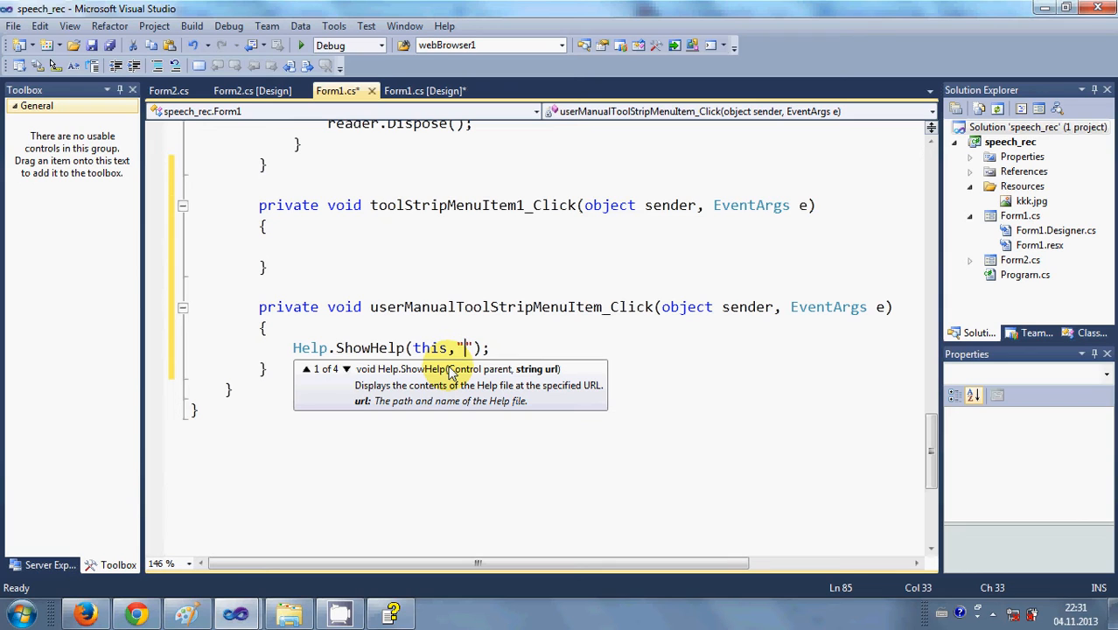
Start the address string argument as "file://".
{"action": "type", "text": "fi"}
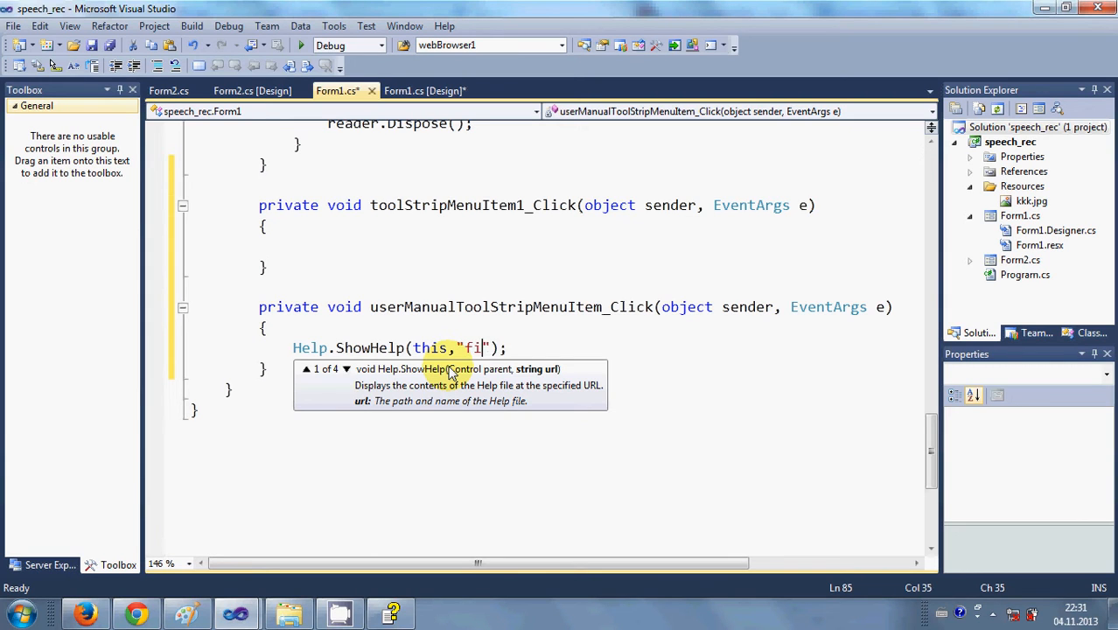
{"action": "type", "text": "le"}
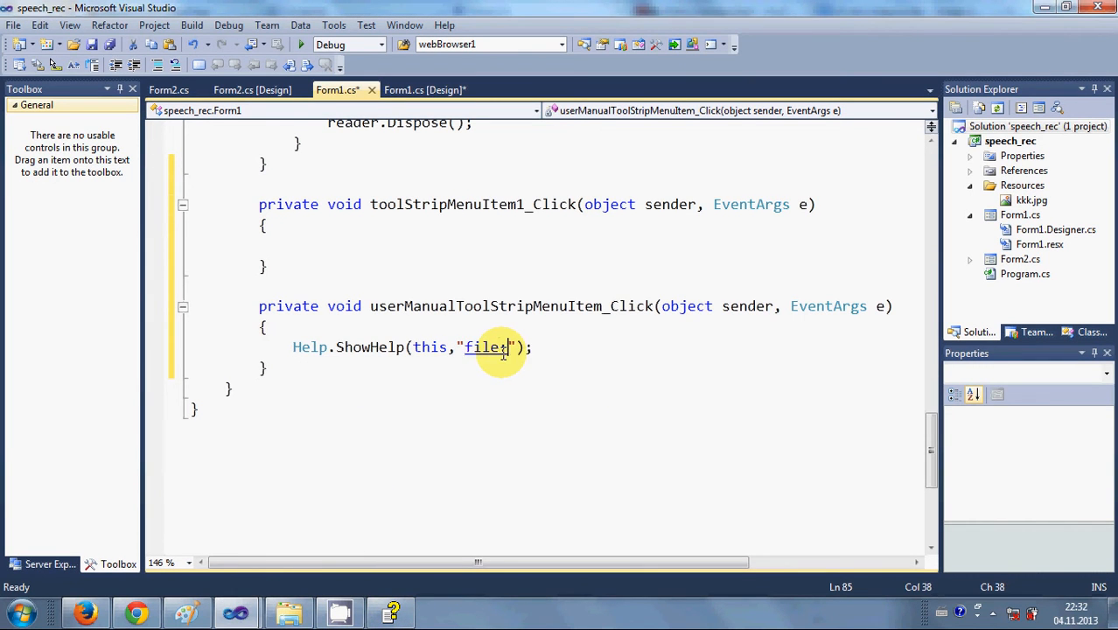
{"action": "type", "text": "://"}
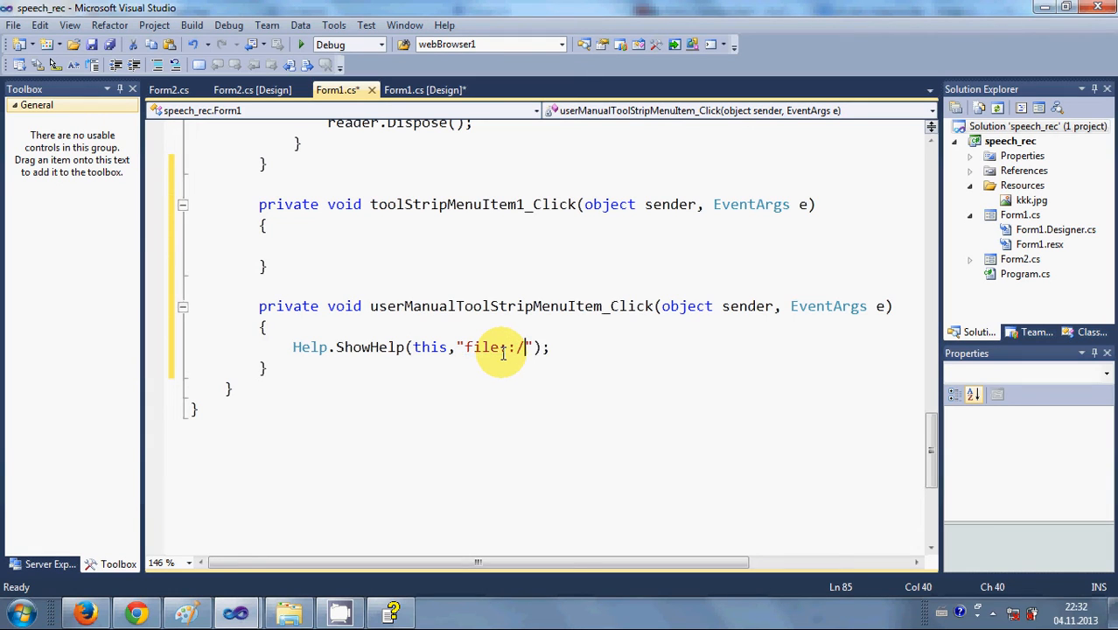
{"action": "type", "text": "/"}
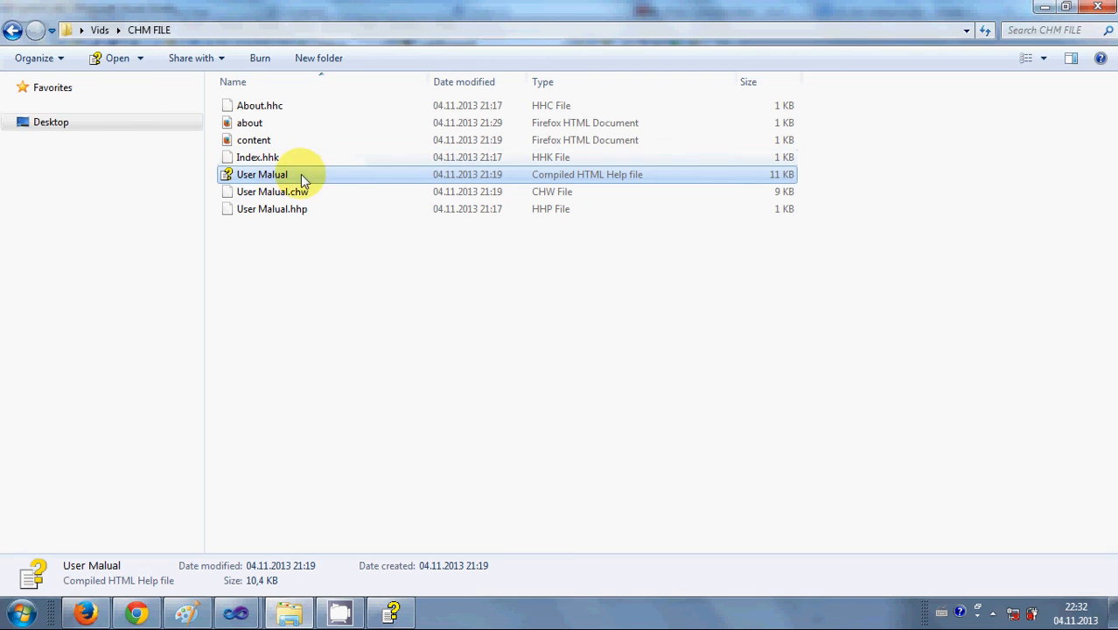
{"action": "mouse_move", "coordinate": [308, 175]}
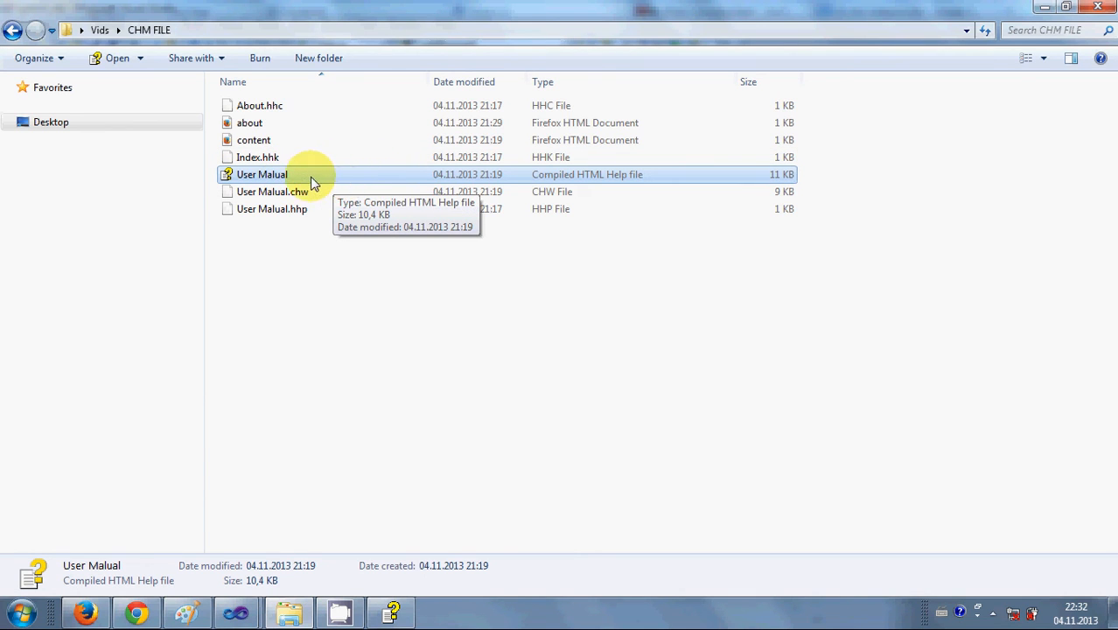
Select the full path of User Malual.chm from its Properties Security details.
{"action": "right_click", "coordinate": [263, 175]}
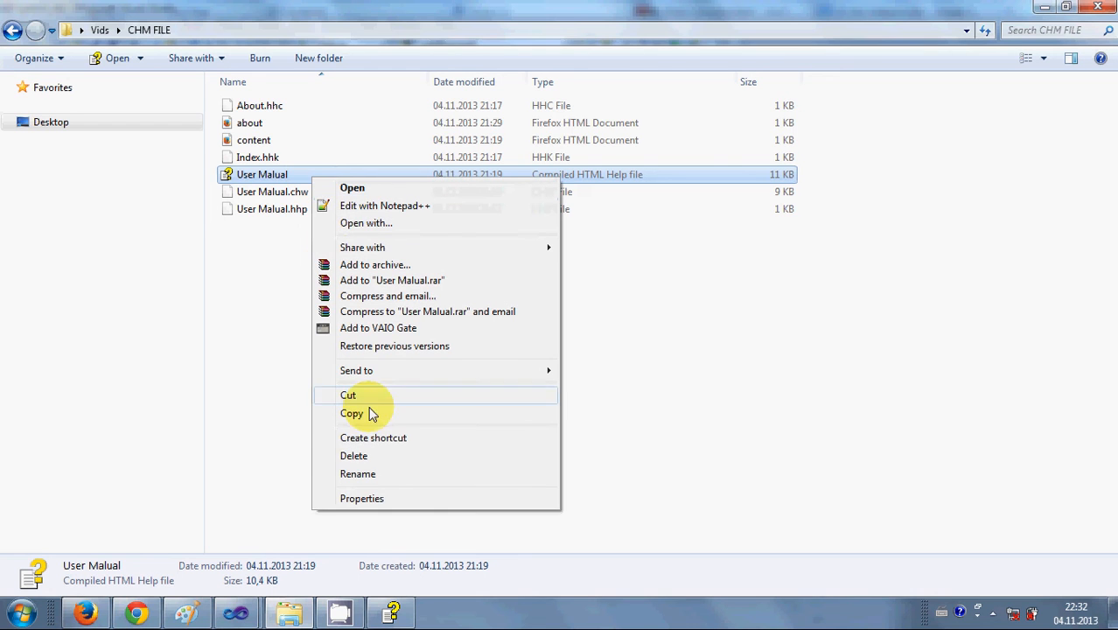
{"action": "left_click", "coordinate": [360, 497]}
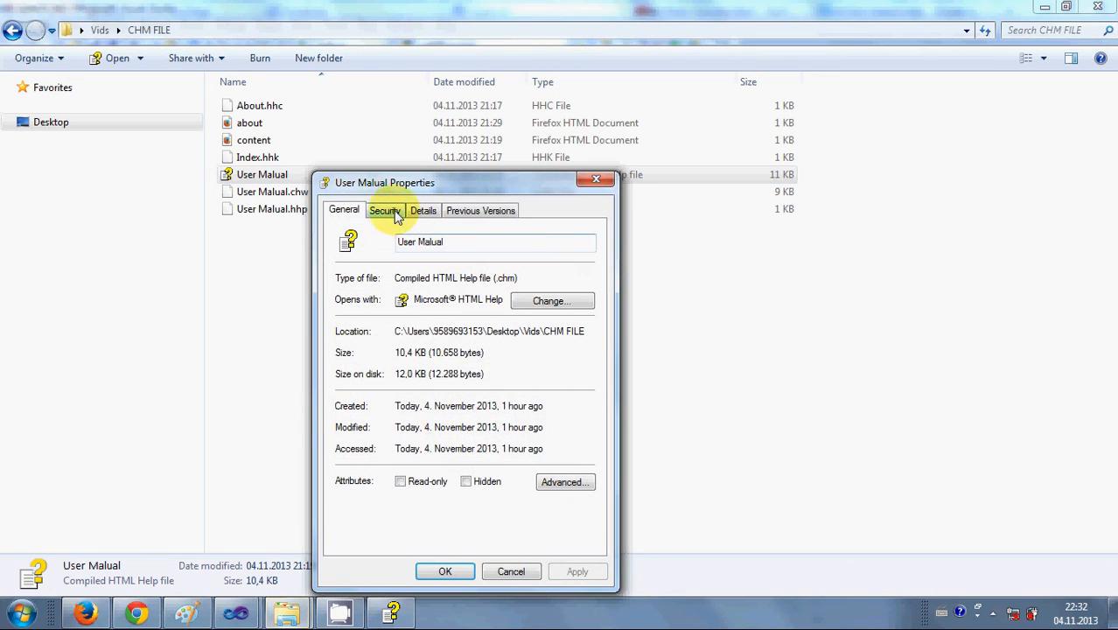
{"action": "left_click", "coordinate": [385, 210]}
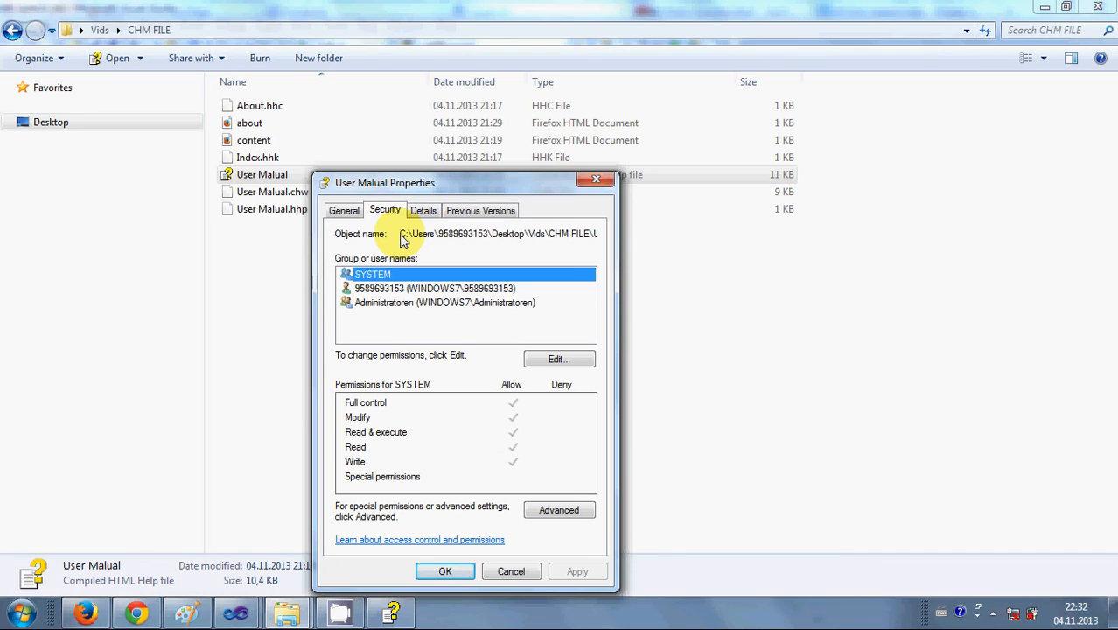
{"action": "triple_click", "coordinate": [489, 232]}
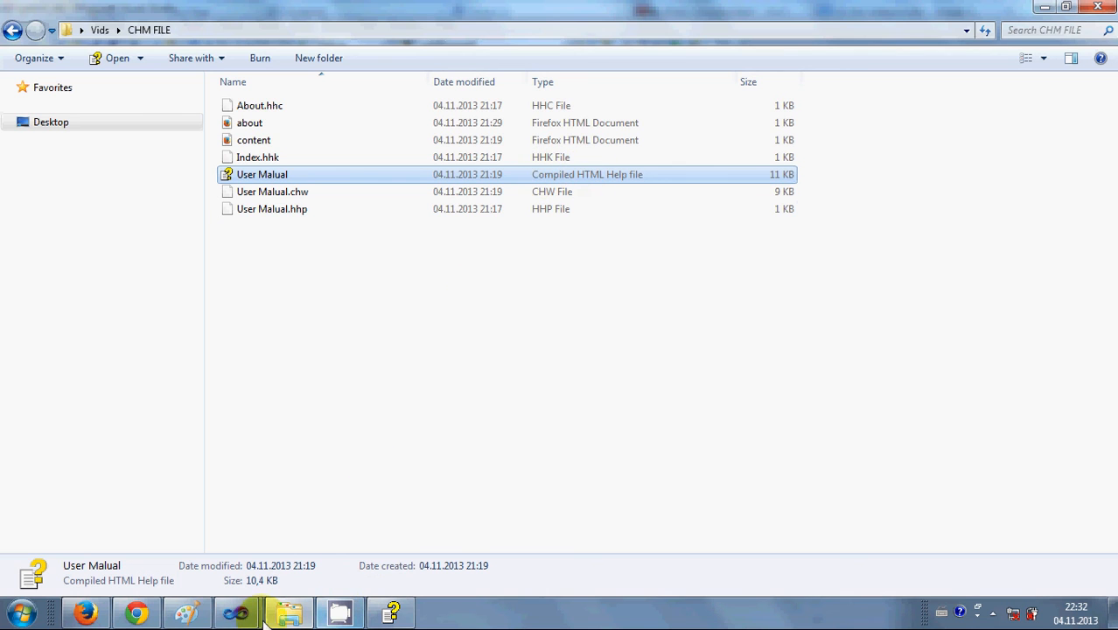
Complete the ShowHelp address as file:// plus C:\Users\...\CHM FILE\User Malual.chm.
{"action": "left_click", "coordinate": [287, 612]}
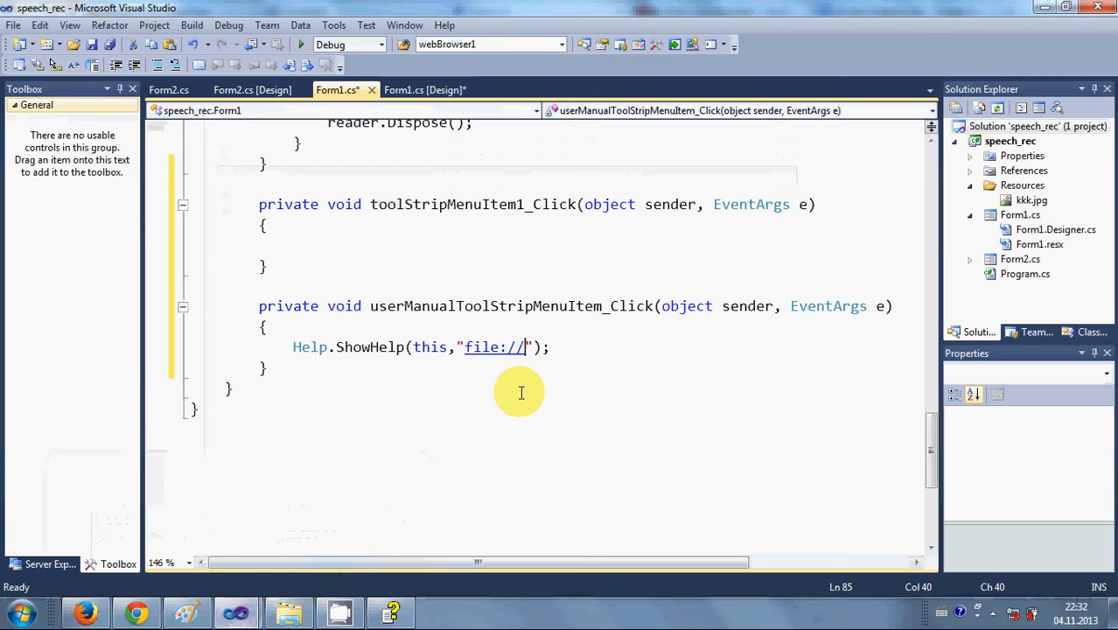
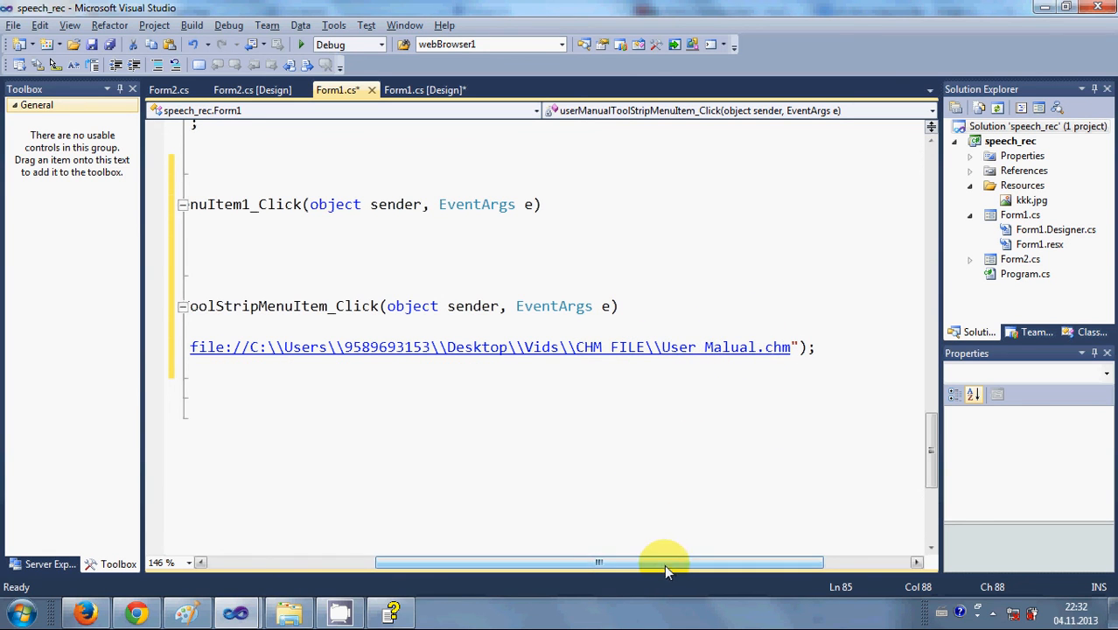
{"action": "left_click_drag", "start_coordinate": [665, 564], "coordinate": [428, 563]}
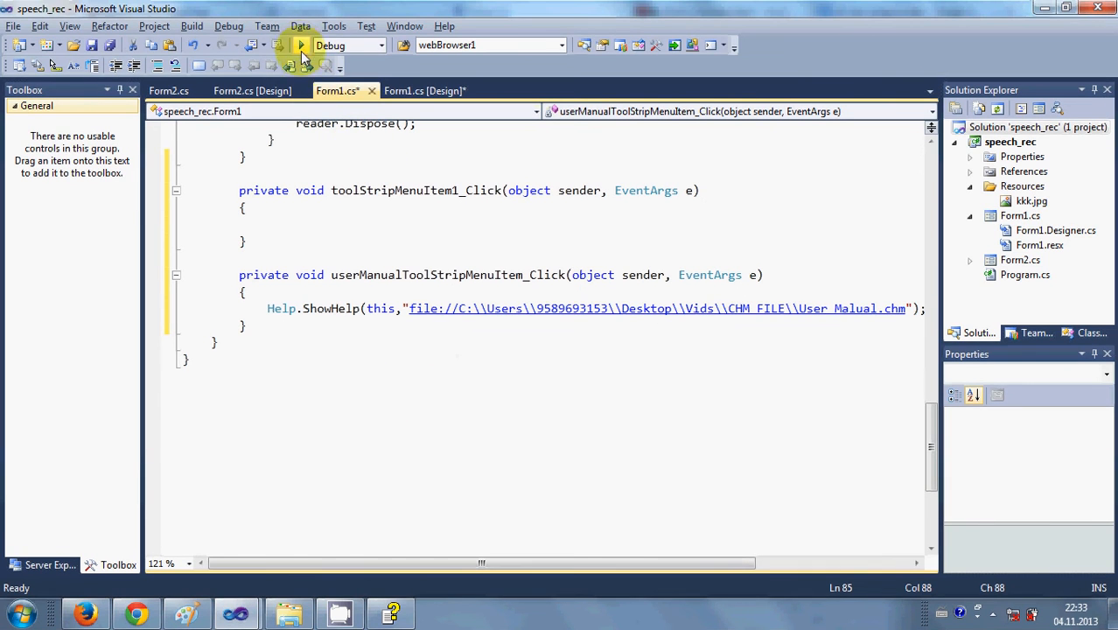
Run the speech_rec app so Form1 shows its Help menu.
{"action": "left_click", "coordinate": [300, 46]}
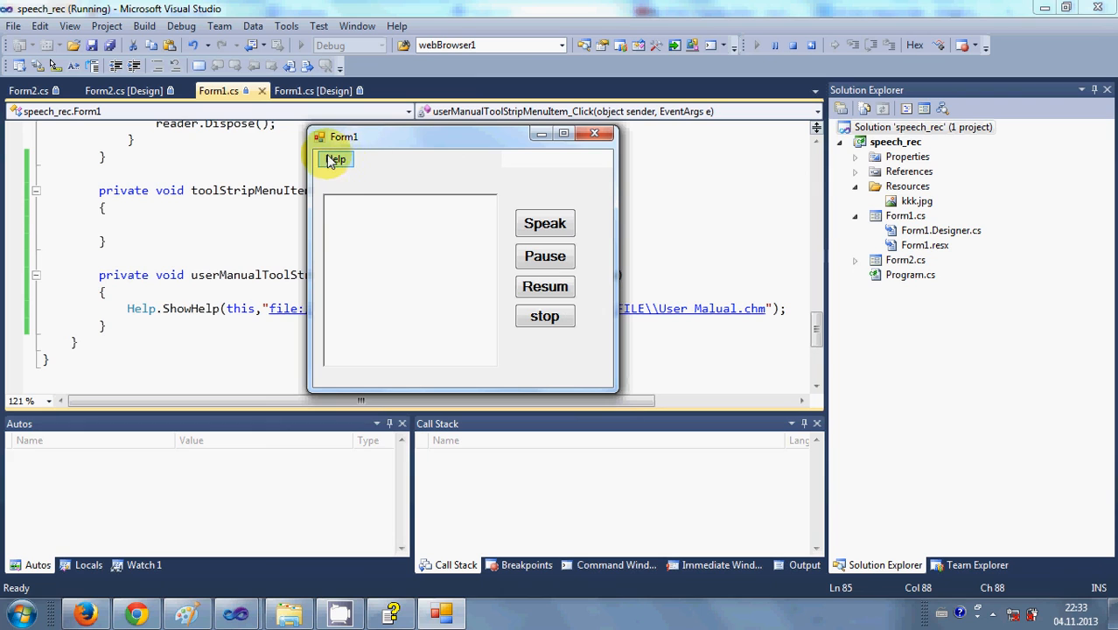
Test Help > User manual opening the Help window, then close the running form.
{"action": "left_click", "coordinate": [336, 159]}
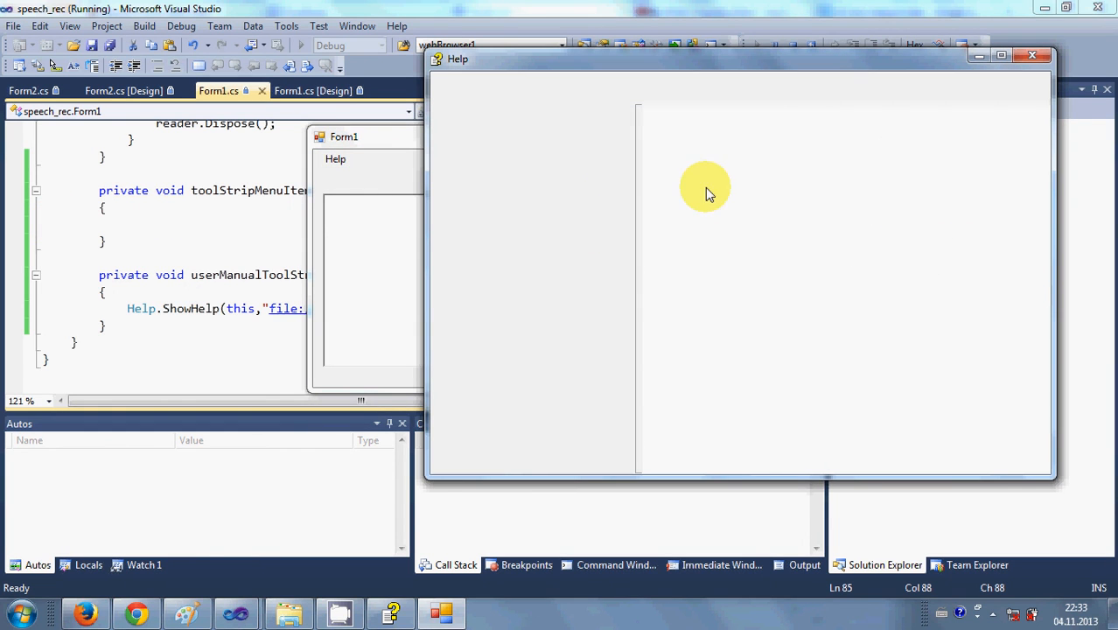
{"action": "mouse_move", "coordinate": [648, 186]}
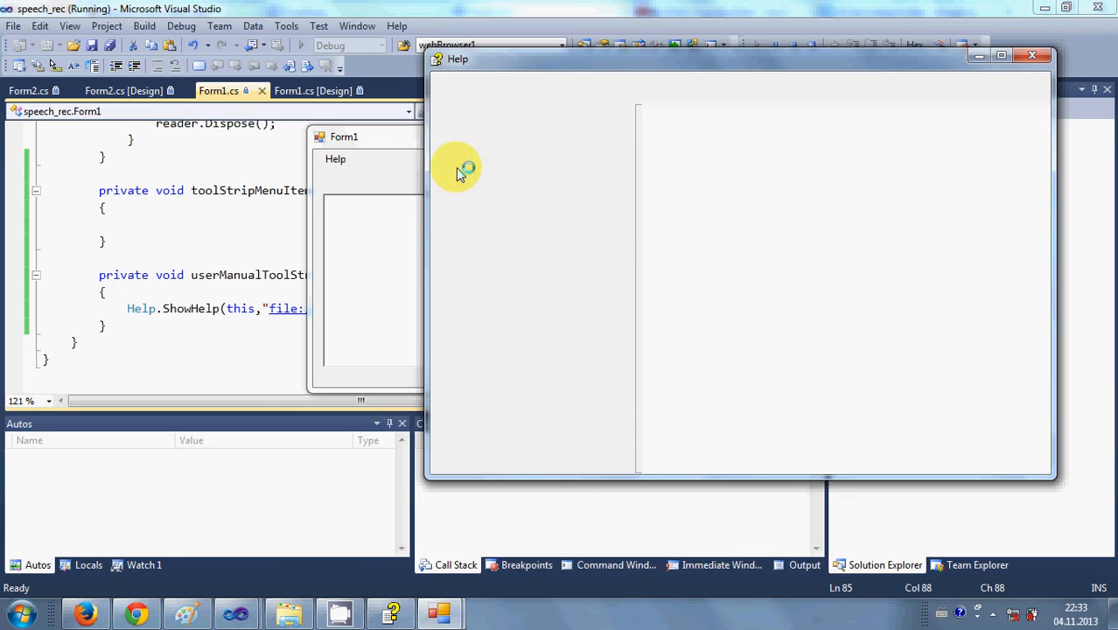
{"action": "mouse_move", "coordinate": [644, 161]}
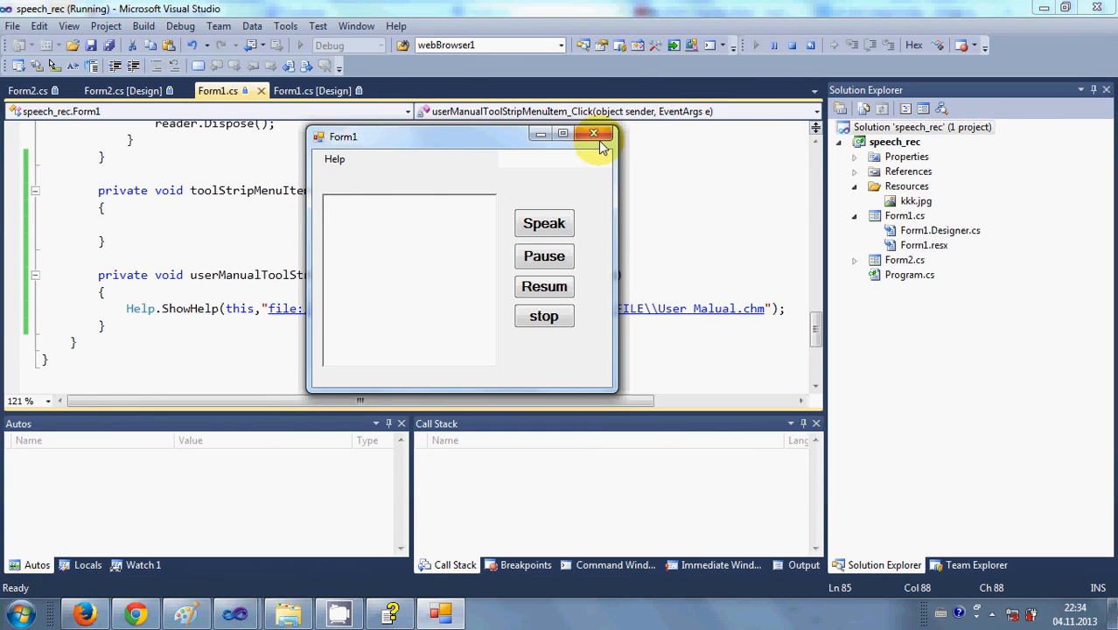
{"action": "left_click", "coordinate": [594, 136]}
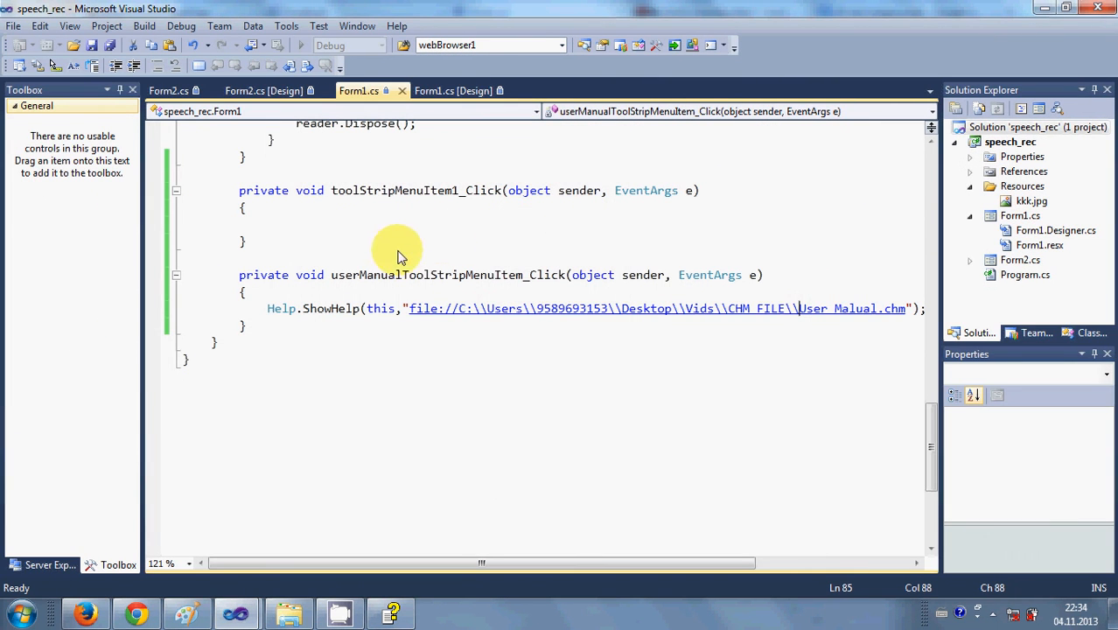